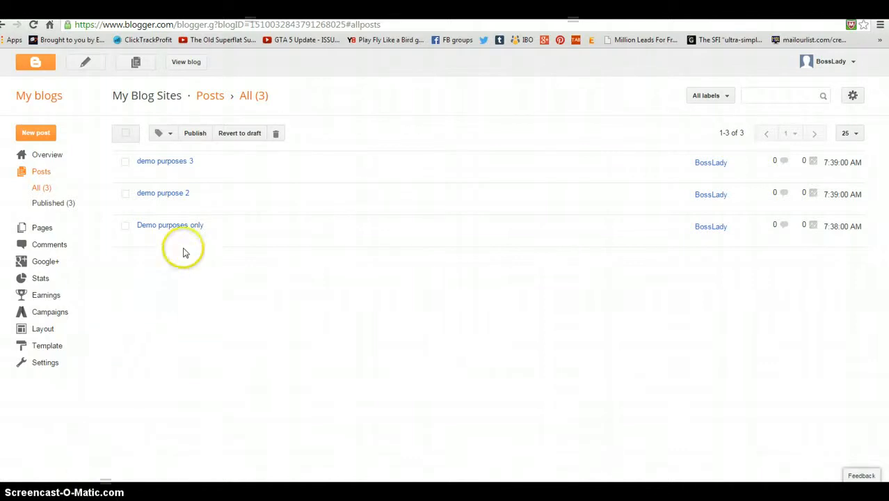
mouse_move(197, 278)
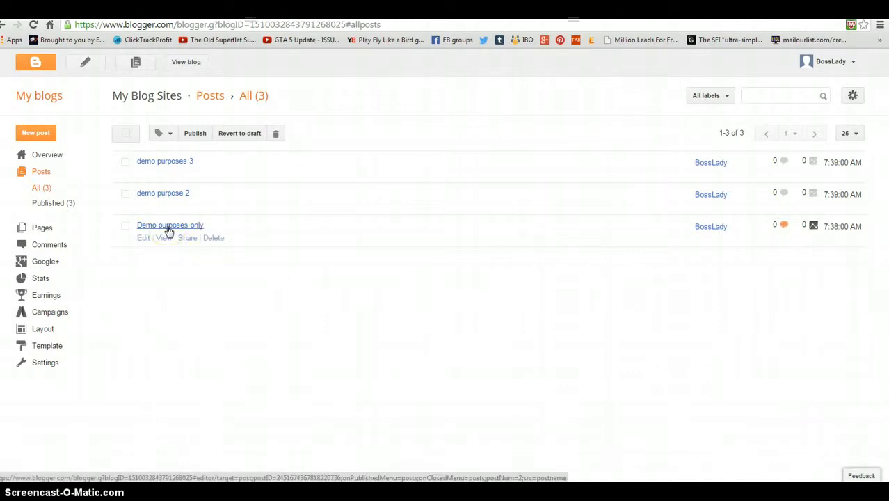
Select the 'Demo purposes only' post and start a new label for it.
click(167, 226)
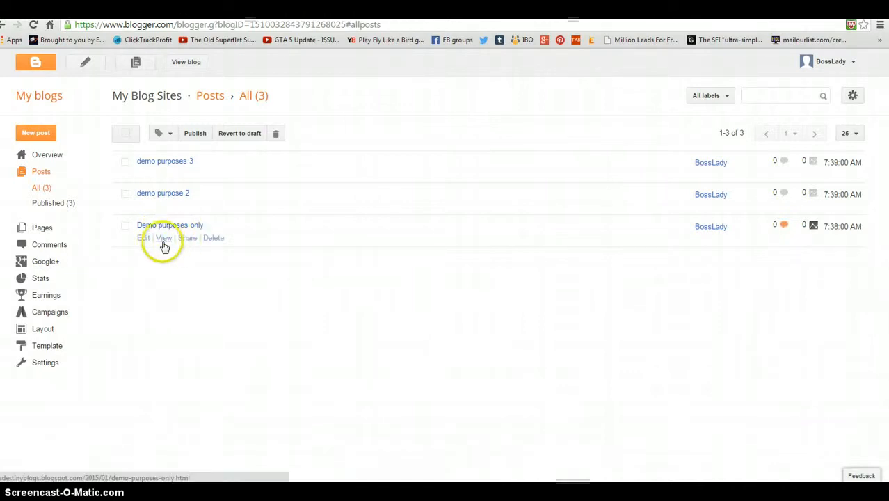
click(126, 225)
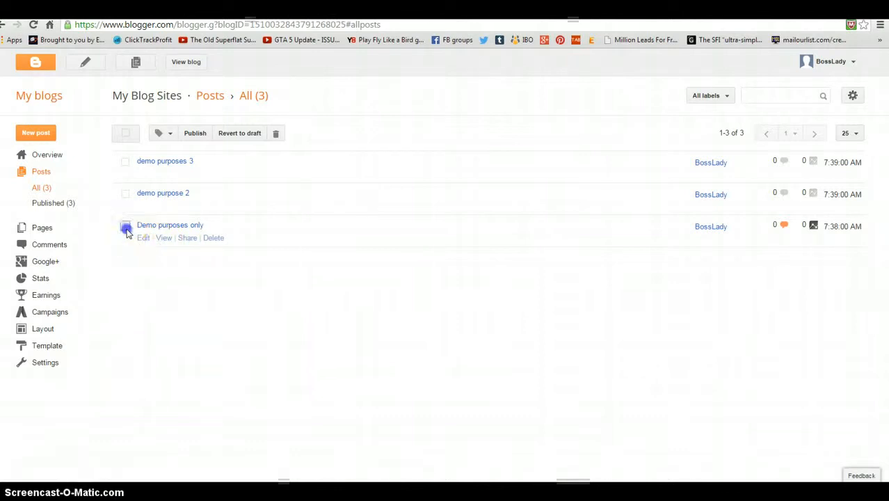
click(126, 225)
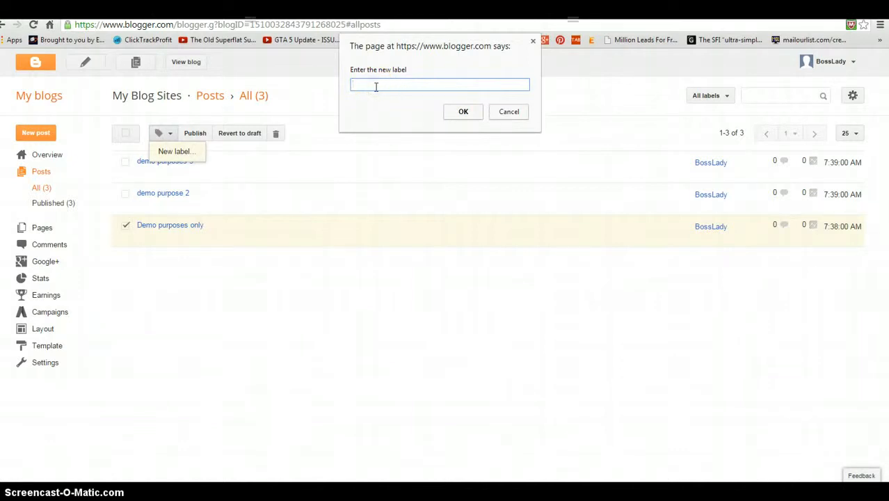
Name the new label 'page 1', confirm it, and view the post on the live blog.
text(page1)
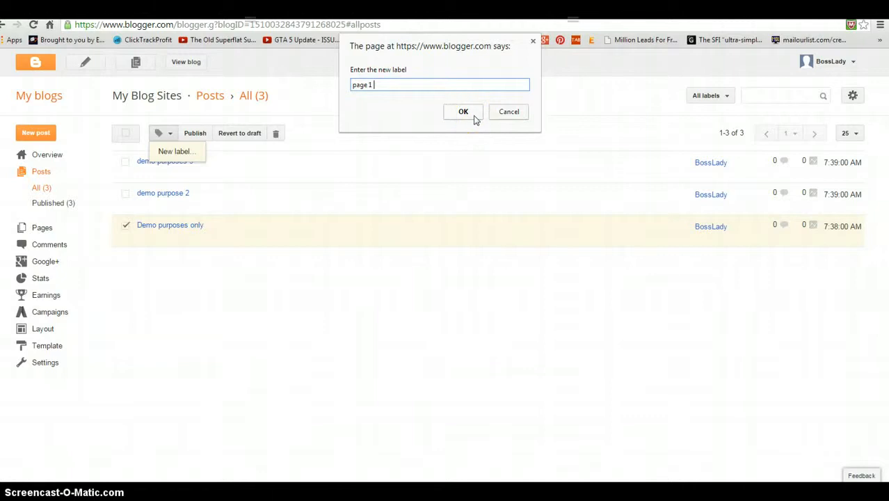
click(461, 111)
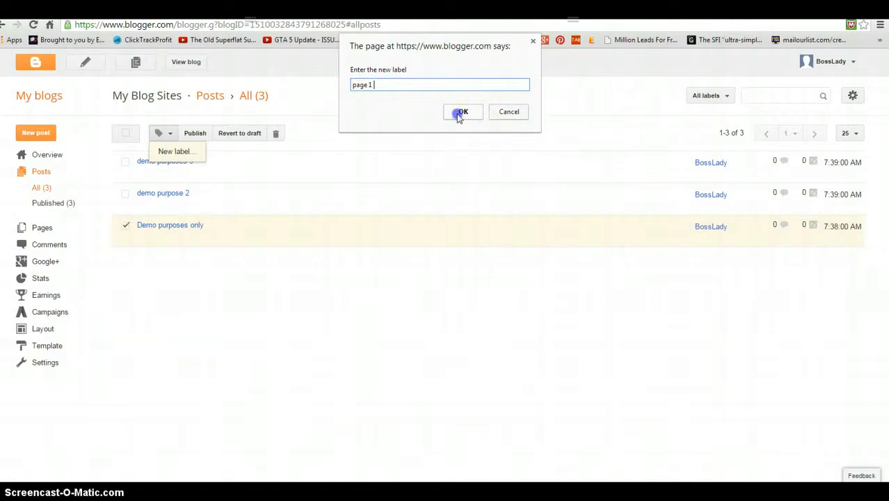
click(462, 111)
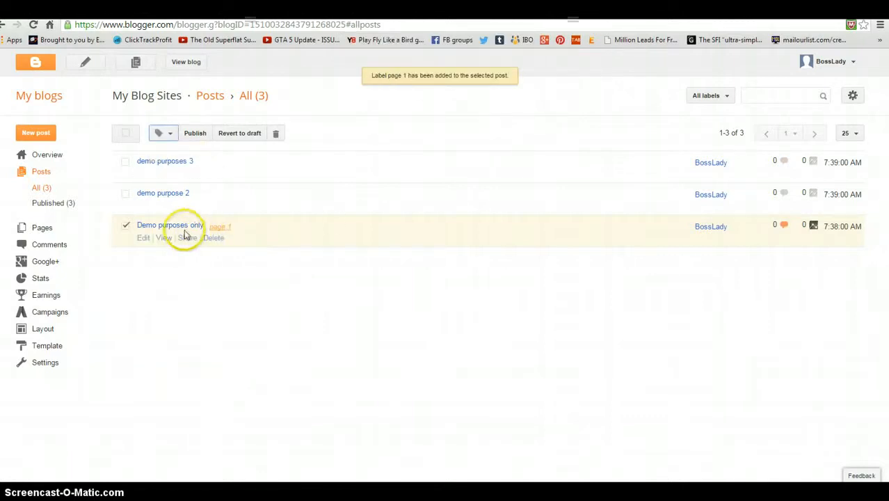
click(164, 236)
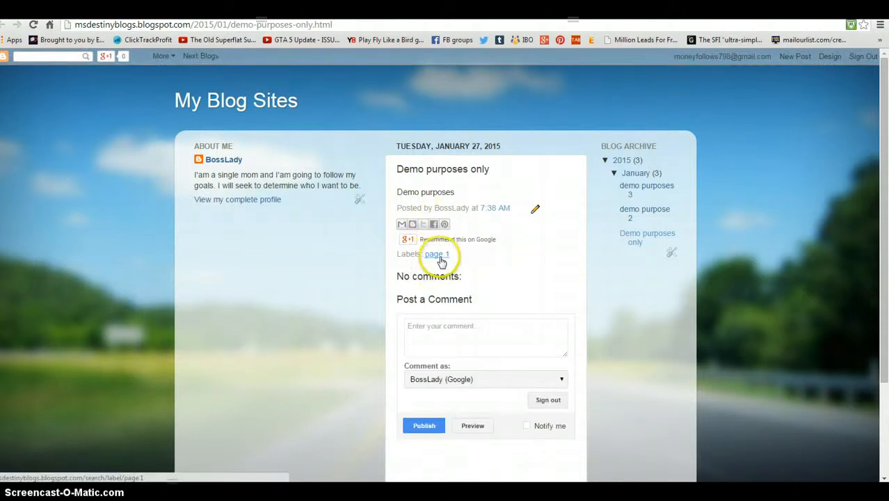
Show the live listing of posts labelled page 1 and select its web address.
click(435, 253)
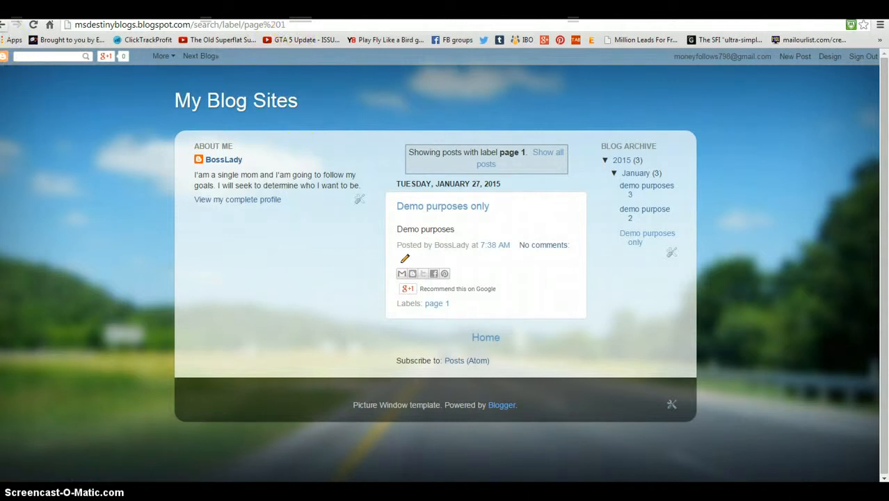
click(442, 206)
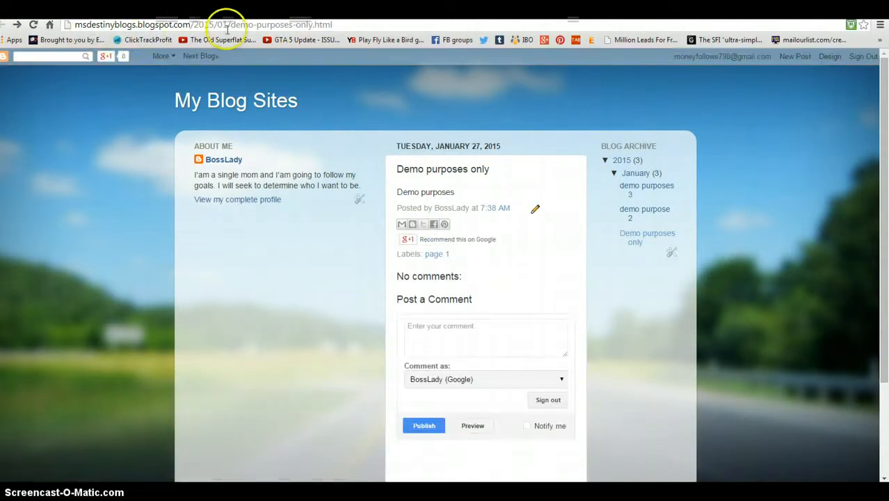
mouse_move(313, 39)
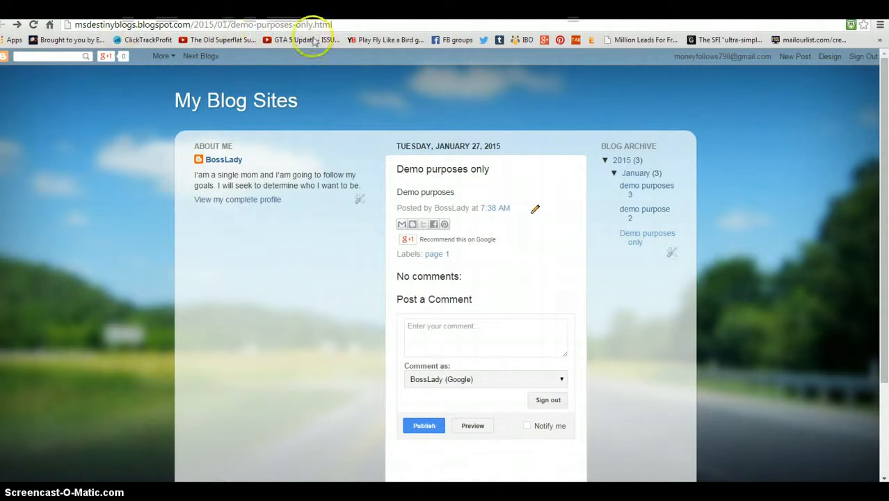
click(436, 254)
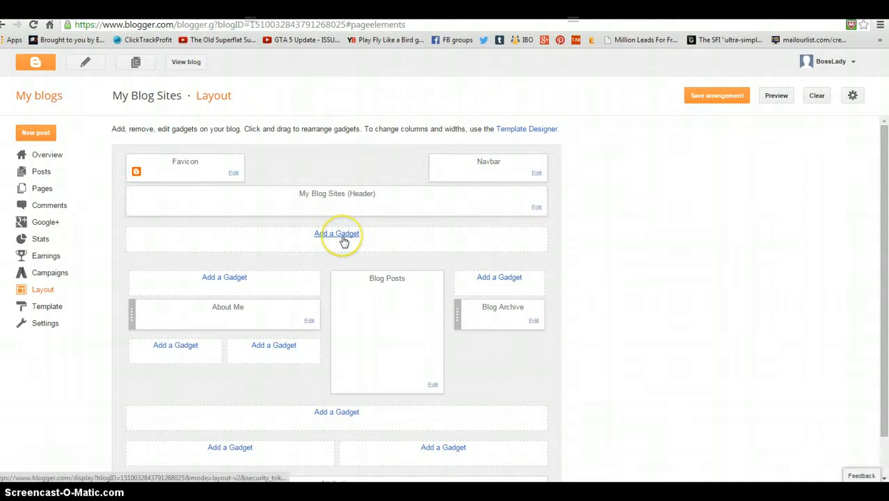
Add a Pages gadget in the area under the blog header.
click(337, 234)
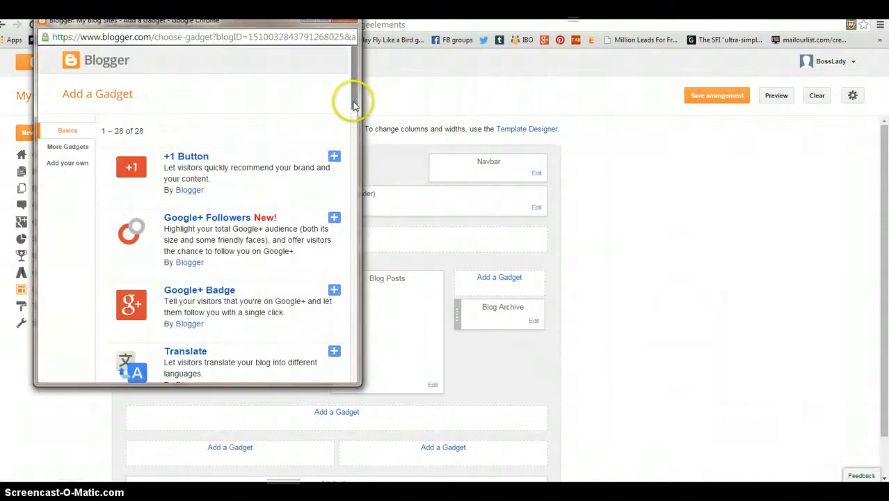
scroll(down, 3)
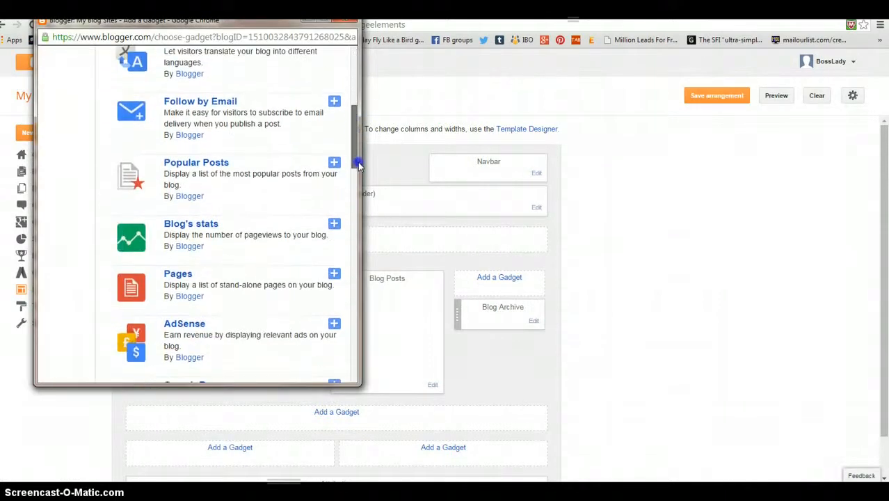
click(334, 273)
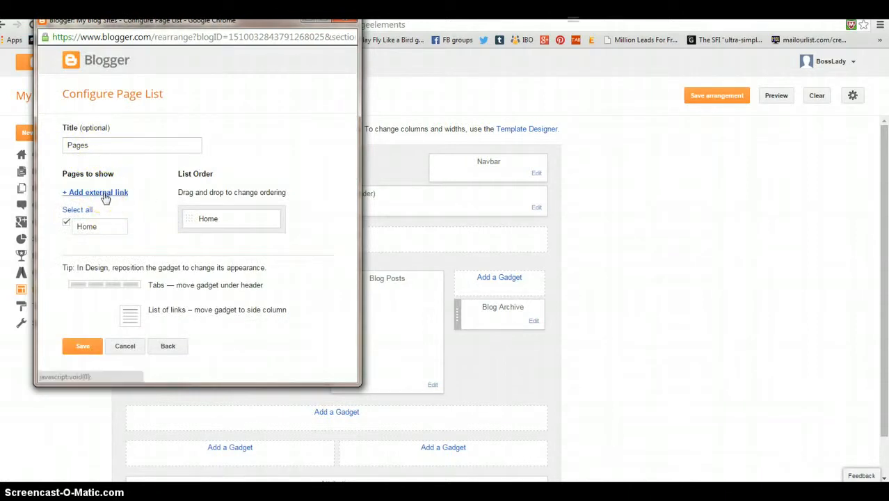
Add an external link 'page 1' pointing to the page 1 label listing and save the gadget.
click(94, 192)
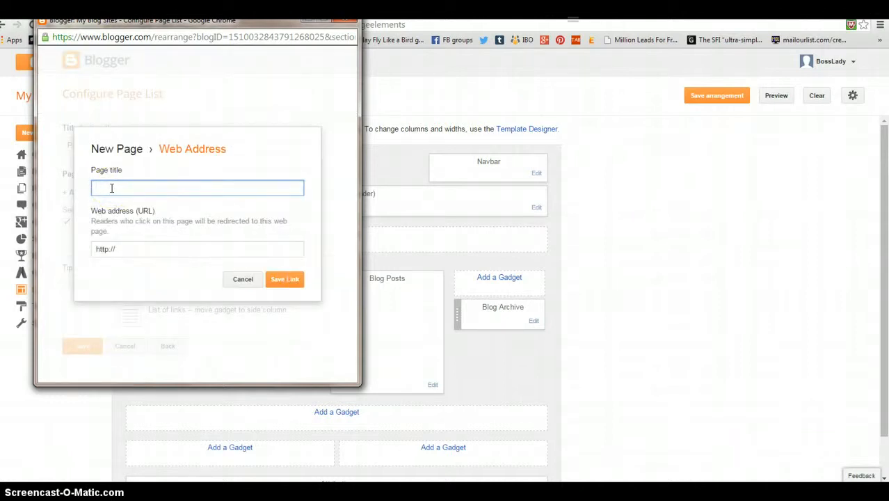
text(page 1)
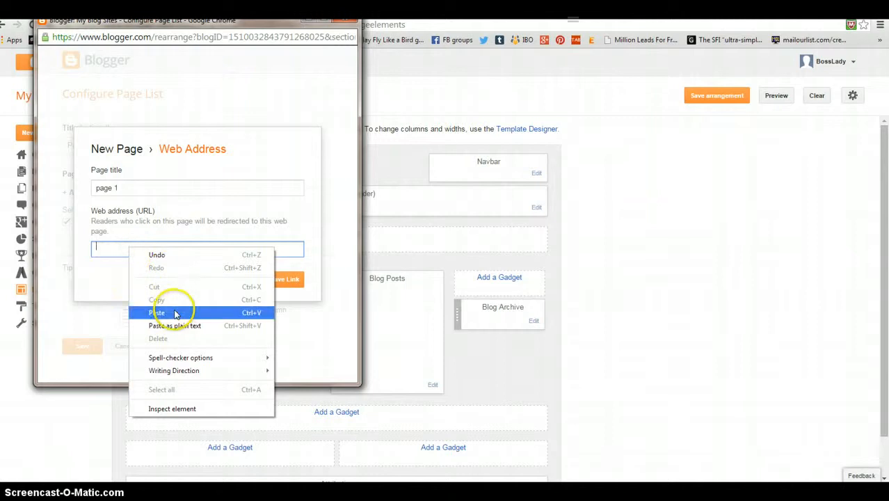
click(156, 311)
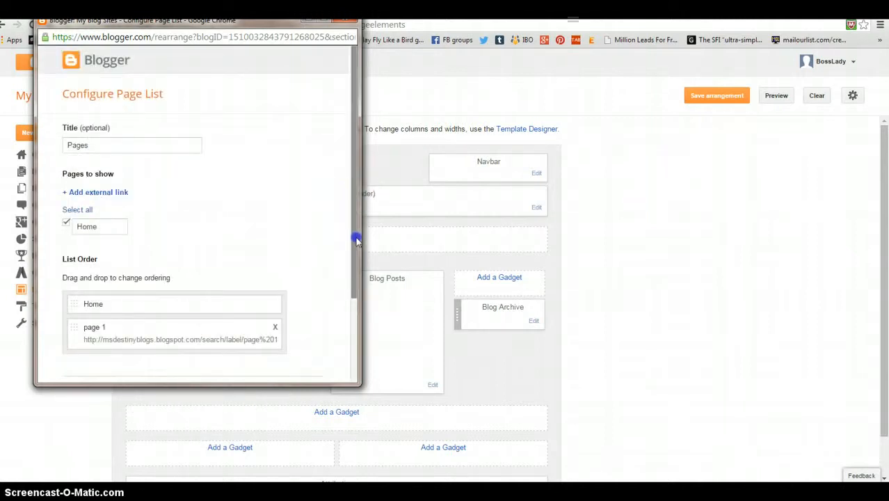
scroll(down, 3)
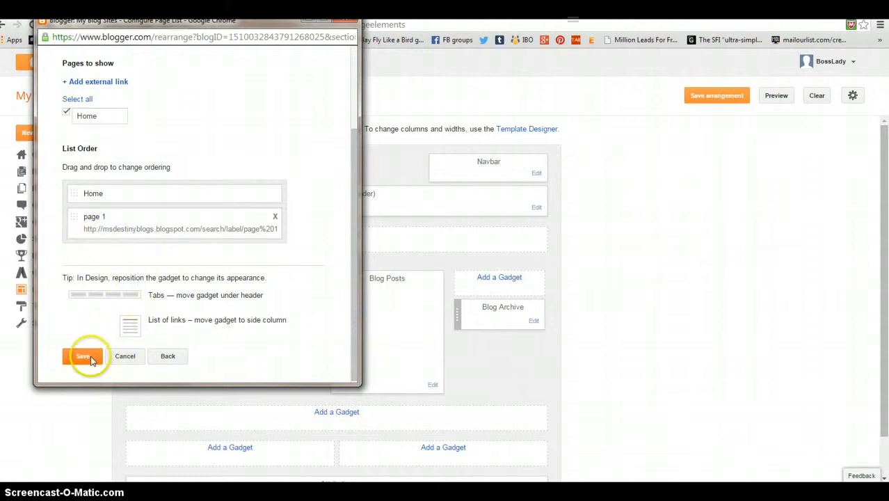
click(82, 356)
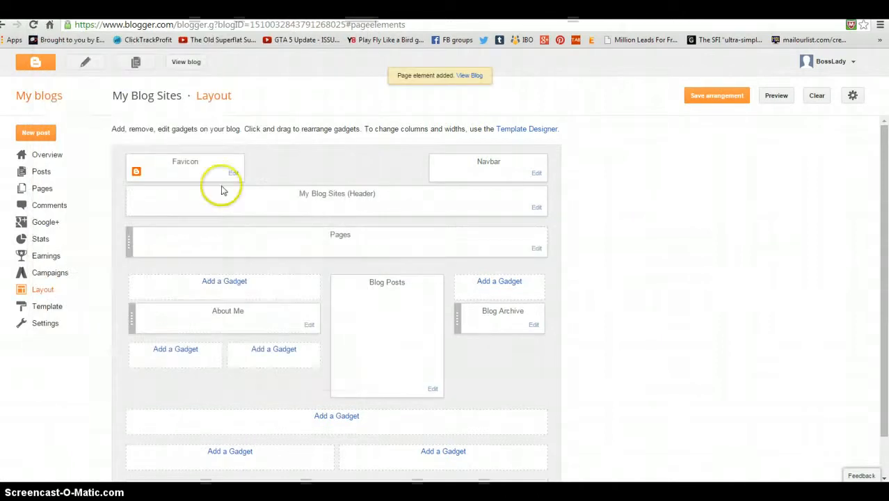
Leave the empty post editor and return to the list of all posts.
click(470, 76)
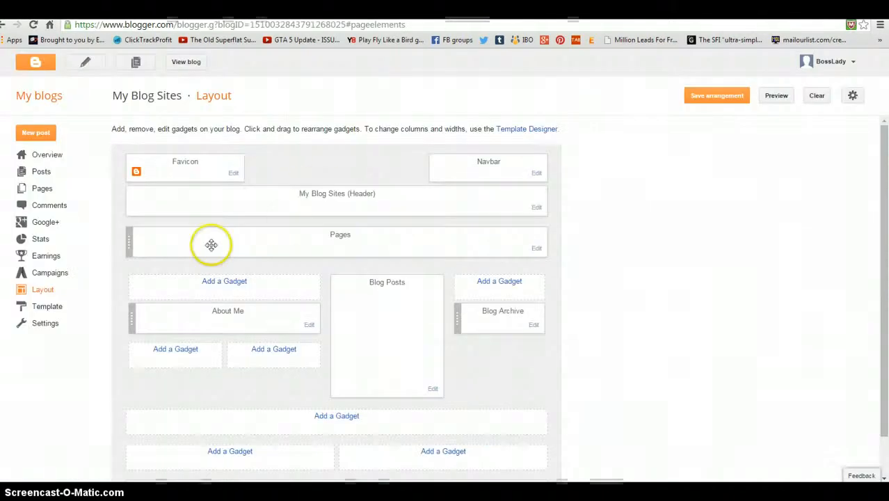
click(36, 132)
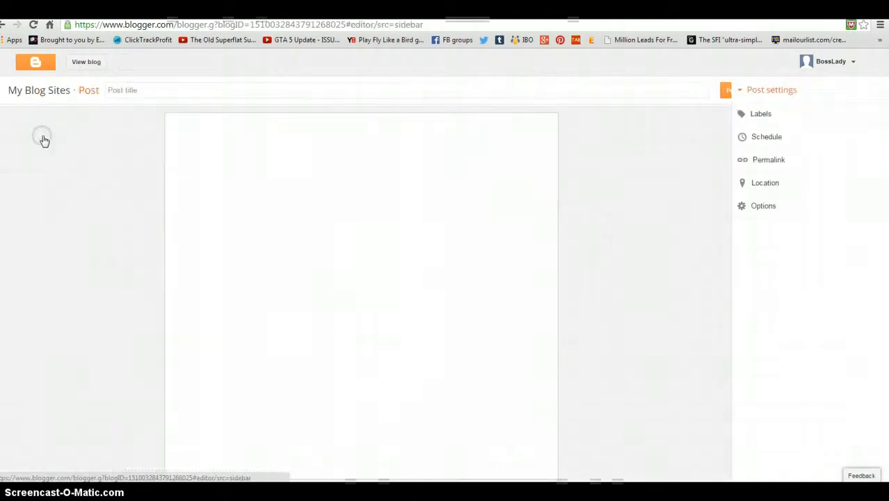
click(41, 290)
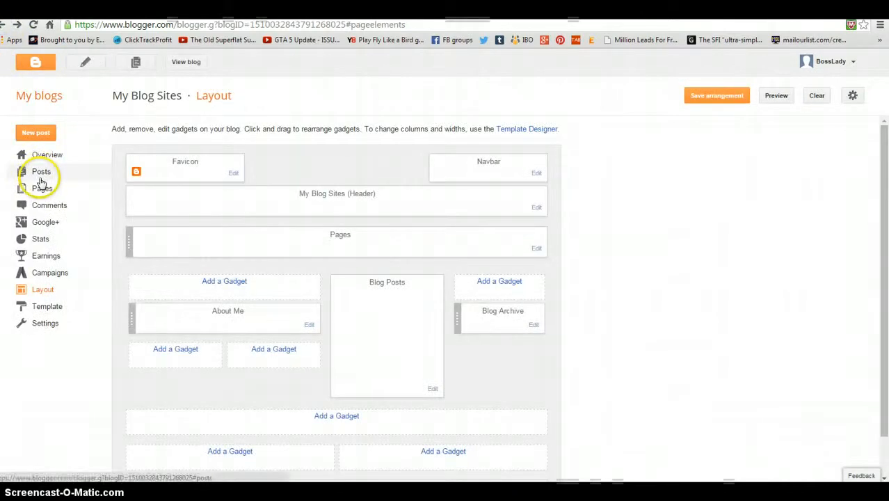
click(42, 171)
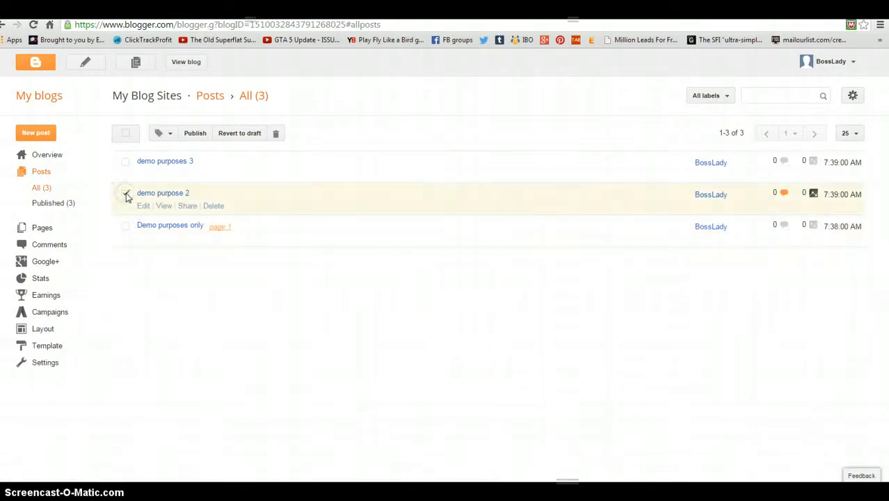
Create and confirm a new 'page 2' label on the demo purpose 2 post.
click(169, 134)
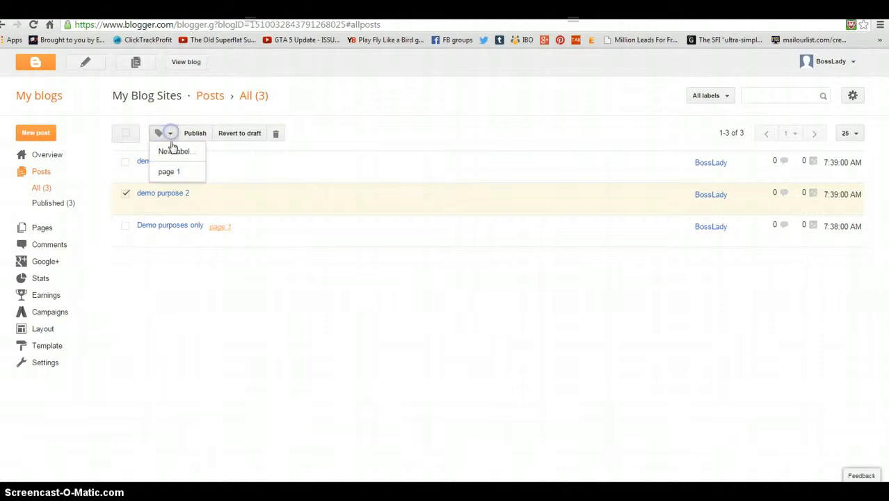
click(176, 150)
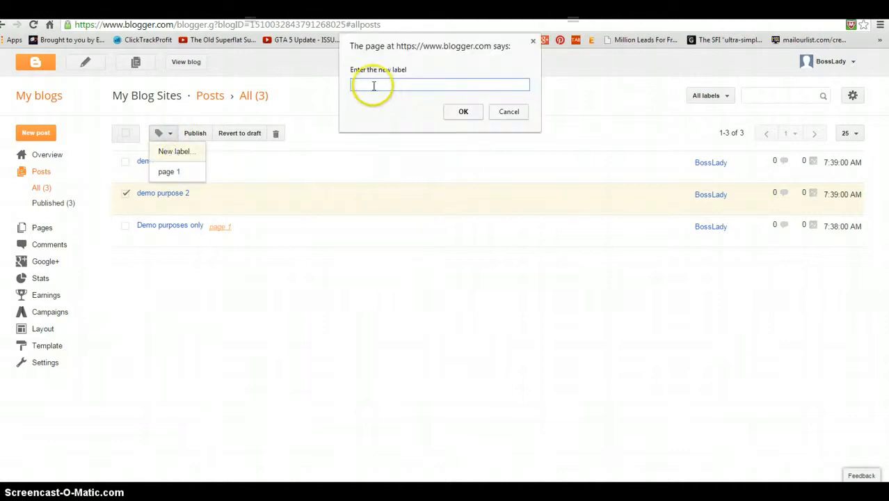
text(p)
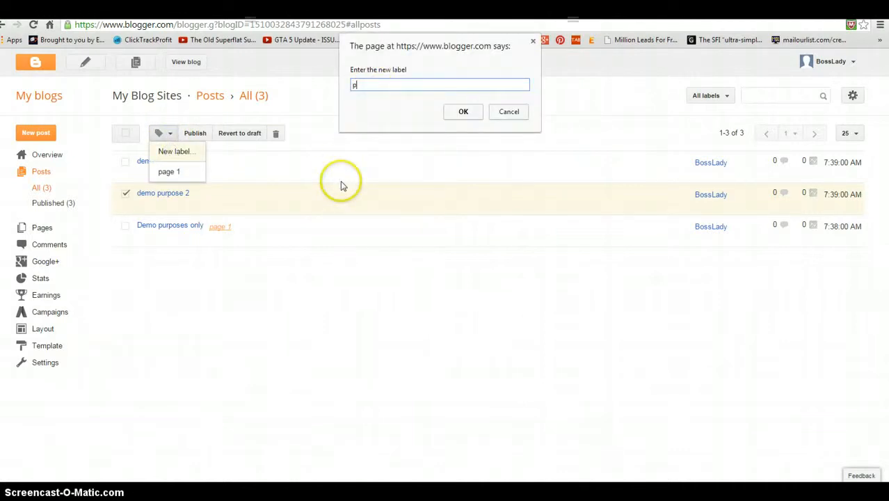
text(age)
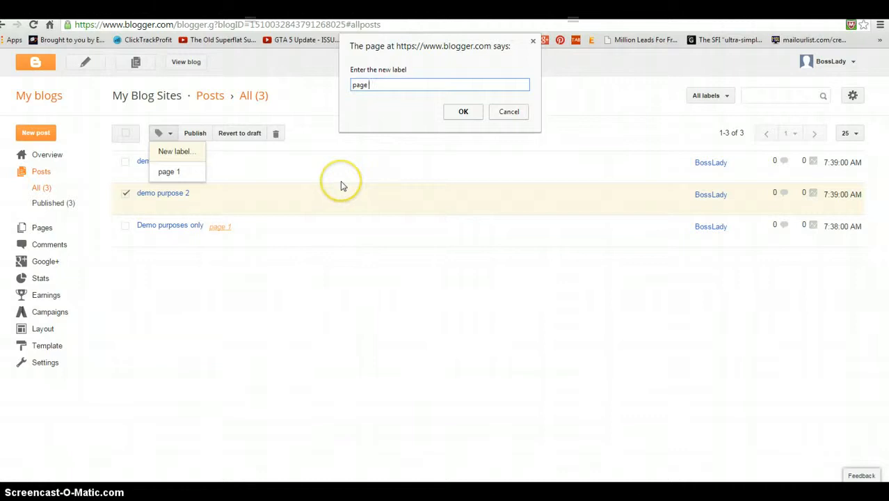
text(2)
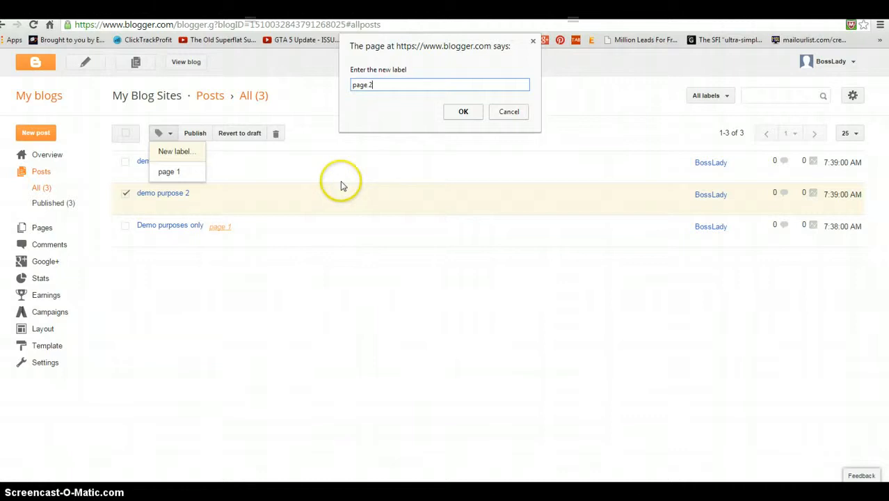
click(461, 111)
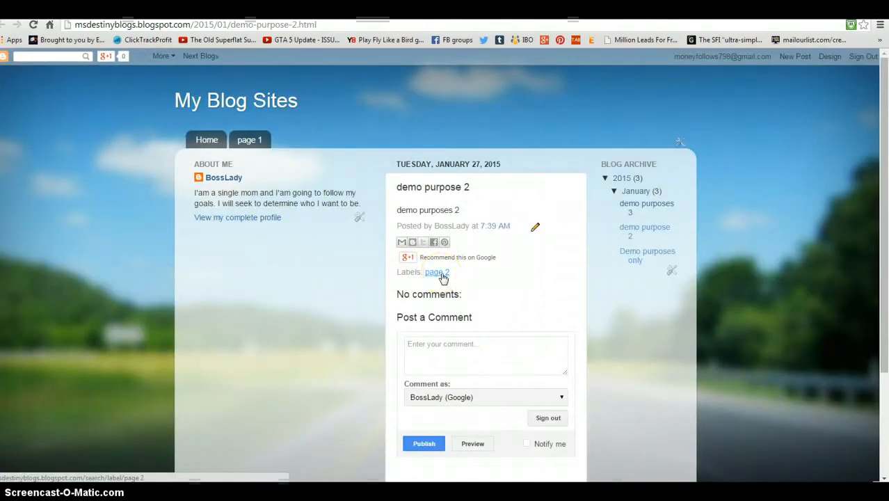
Show the live listing of posts labelled page 2 and grab its address from the address bar.
click(434, 271)
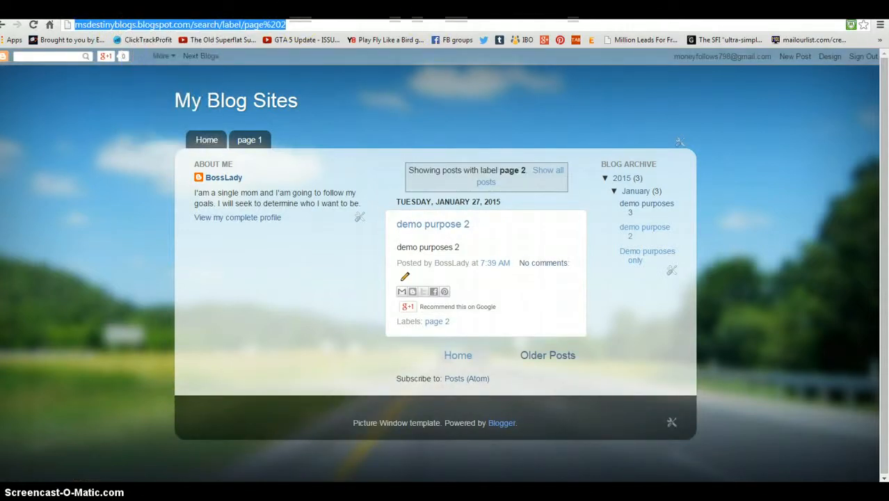
click(829, 55)
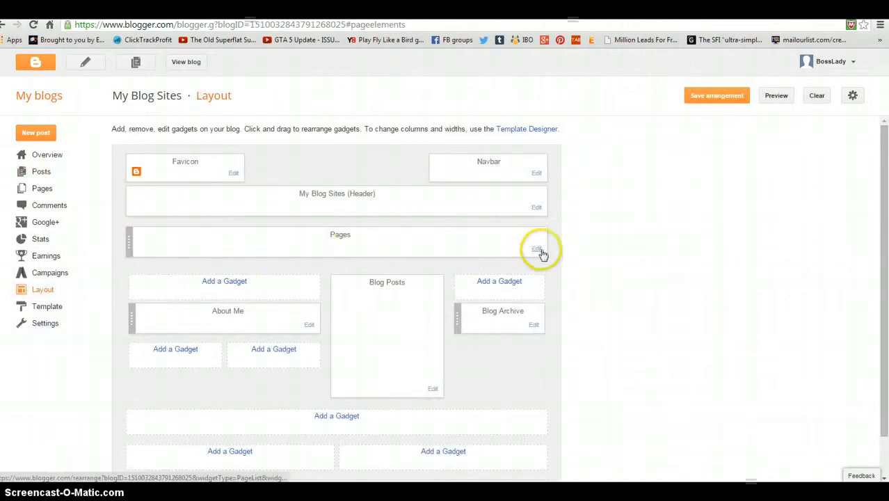
Add an external link 'Page 2' pointing to the page 2 label listing and save the Pages gadget.
click(537, 248)
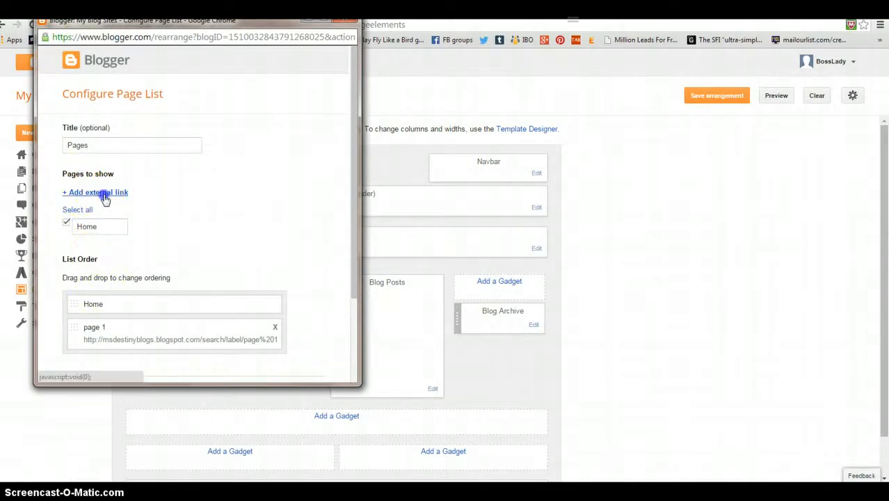
click(94, 192)
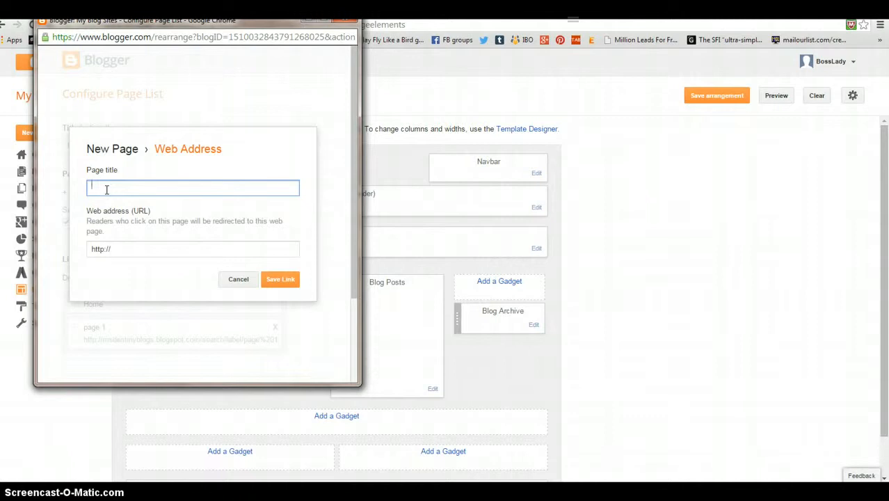
text(Page 2)
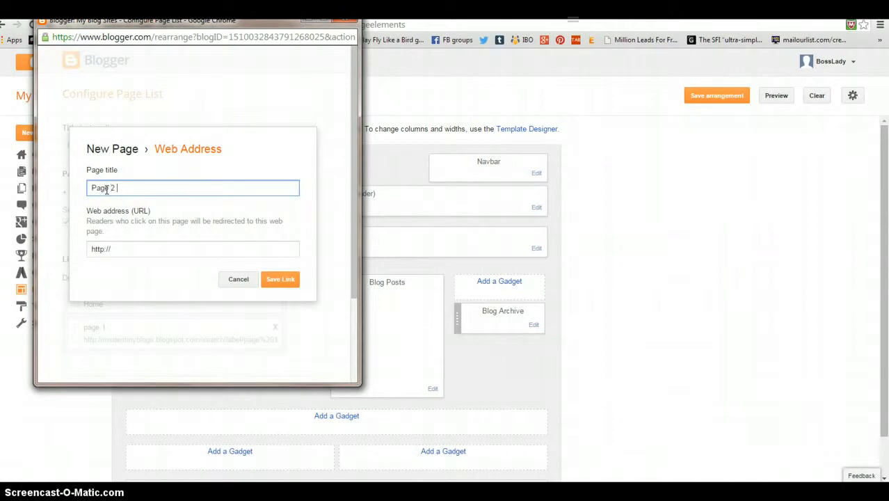
click(191, 248)
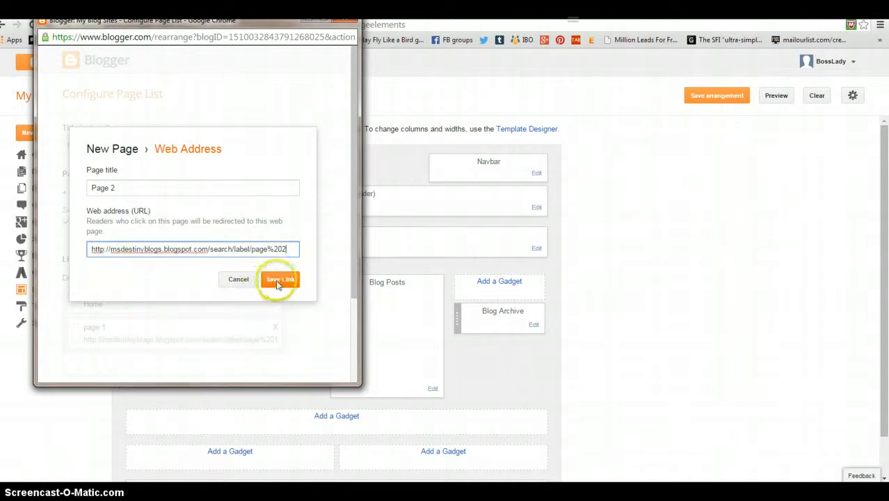
click(279, 278)
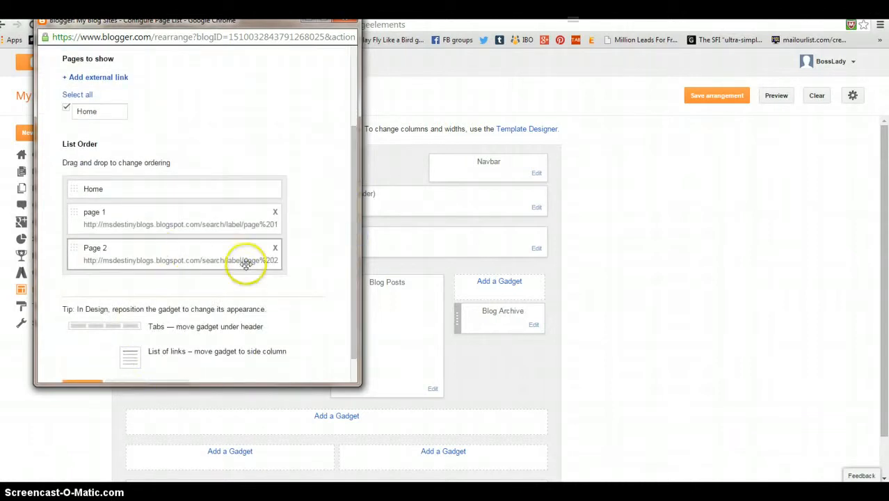
click(84, 353)
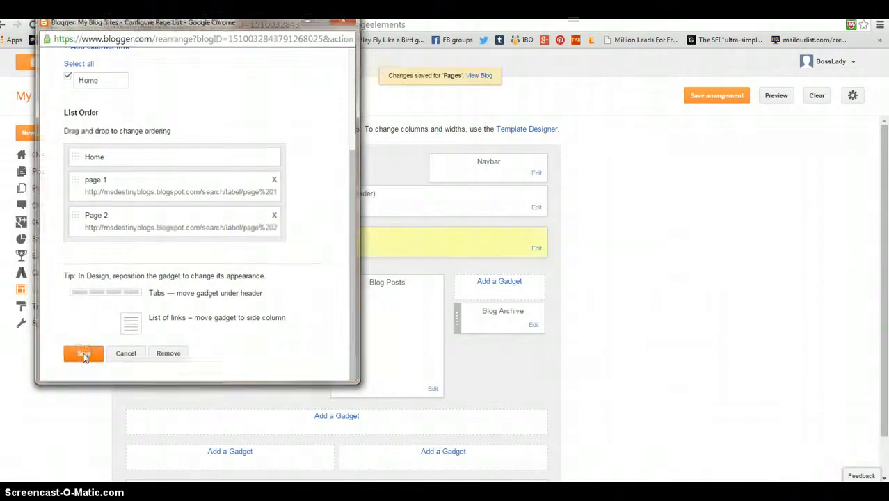
click(83, 354)
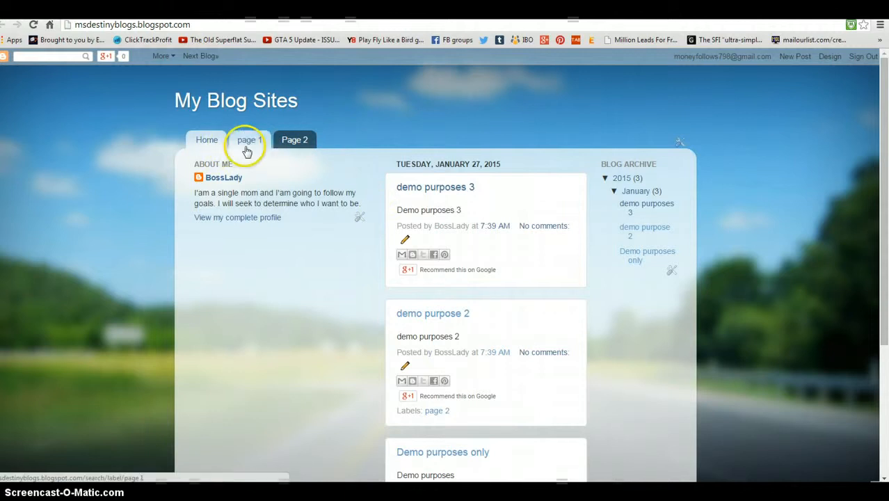
click(249, 140)
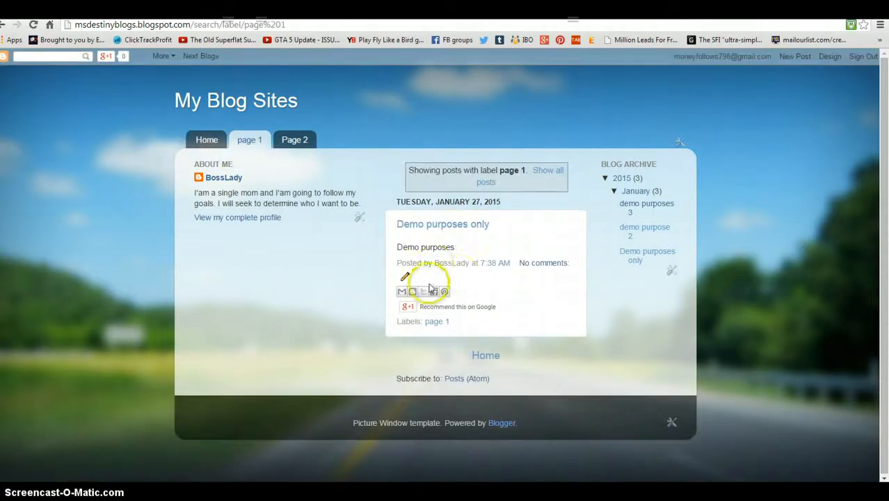
mouse_move(431, 327)
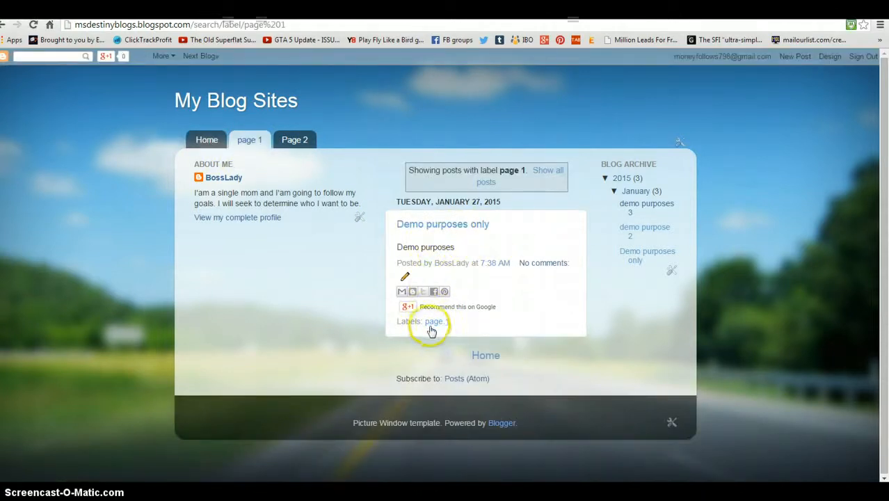
mouse_move(299, 139)
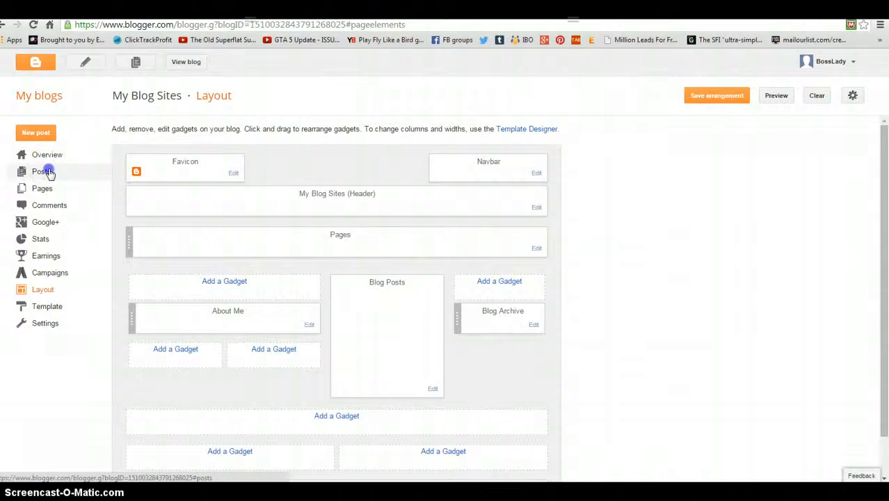
In the all-posts list, deselect demo purpose 2 and select the demo purposes 3 post.
click(42, 171)
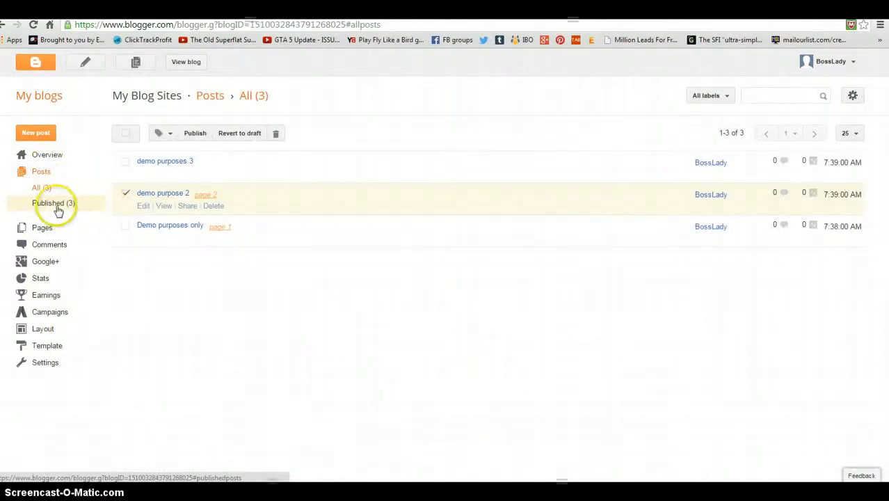
click(53, 203)
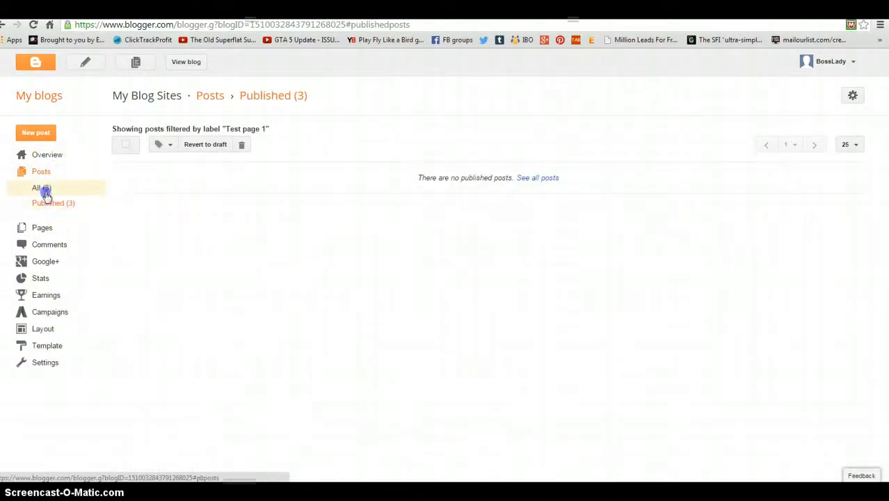
click(36, 186)
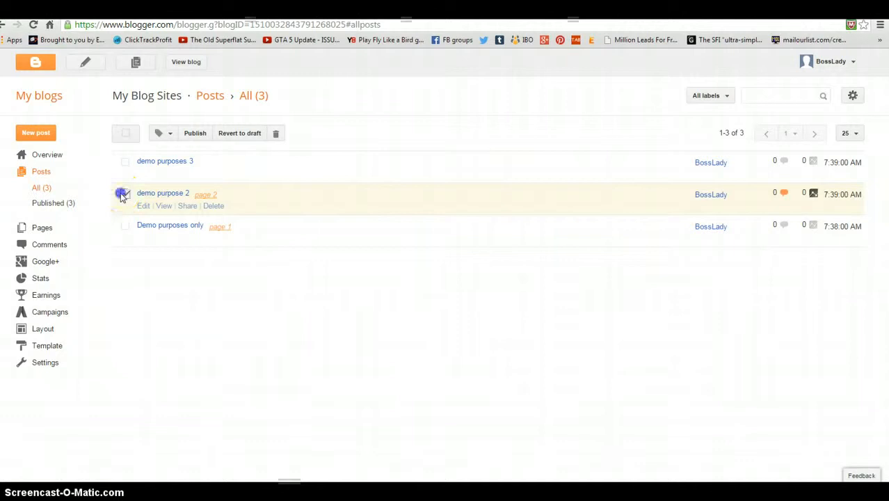
click(126, 161)
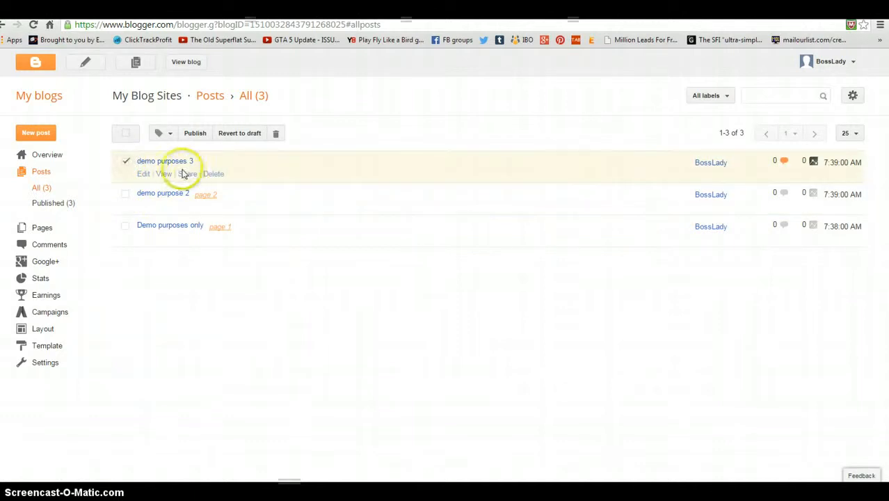
click(164, 134)
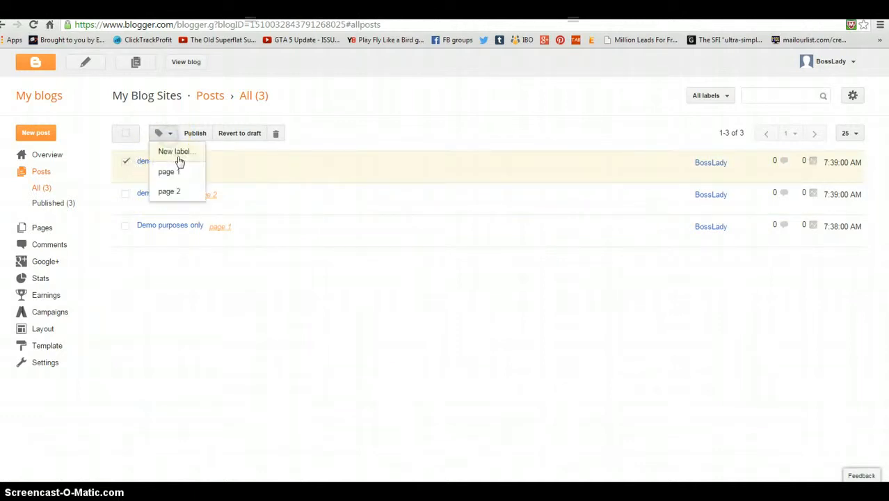
Create and confirm a new 'page 3' label on the selected post.
click(175, 150)
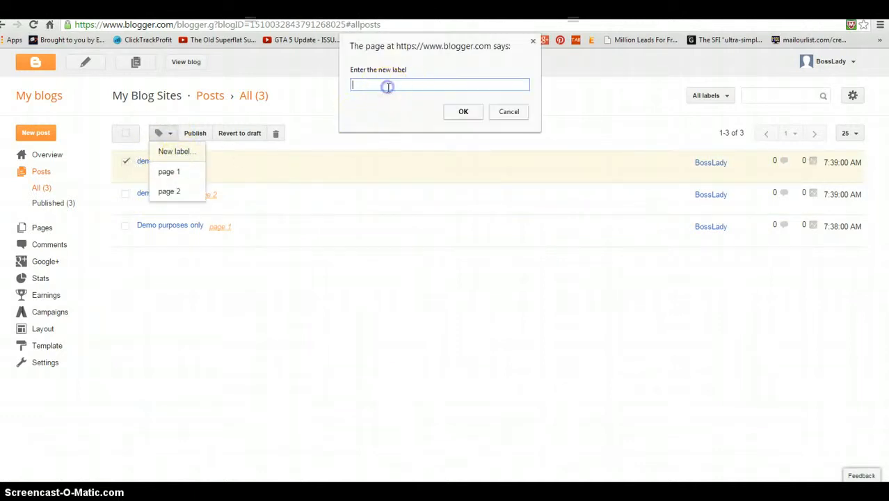
text(p)
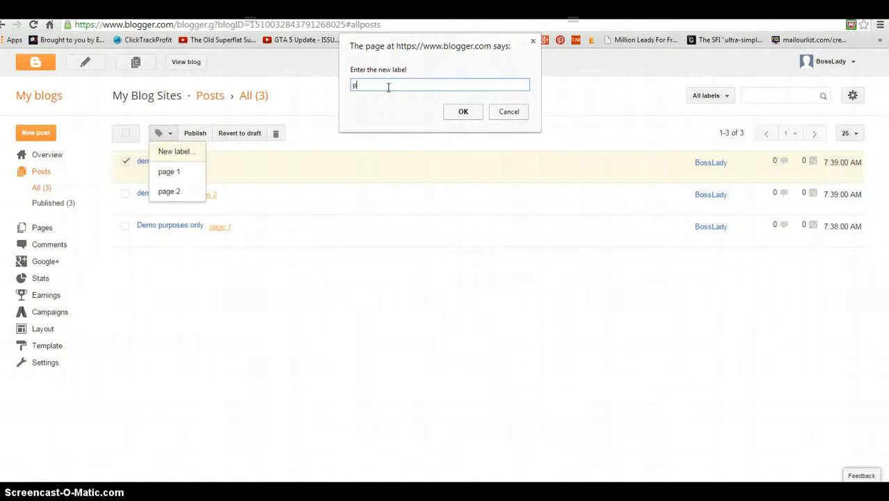
text(age 3)
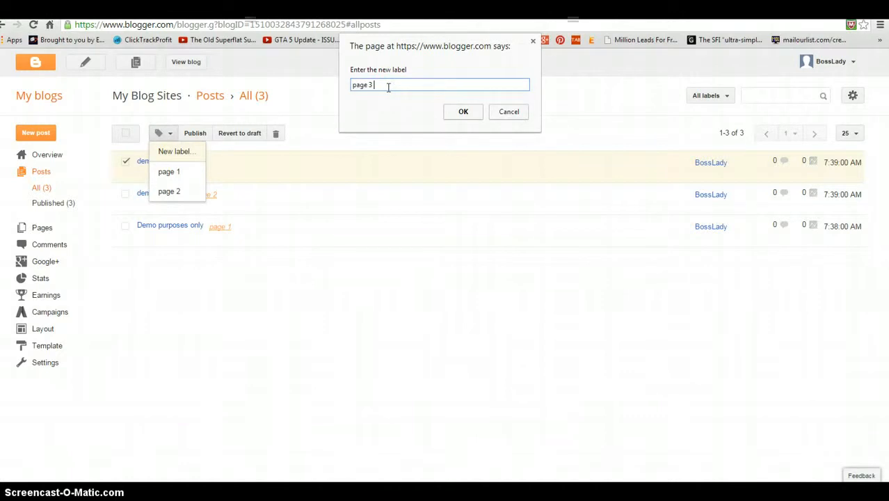
click(463, 111)
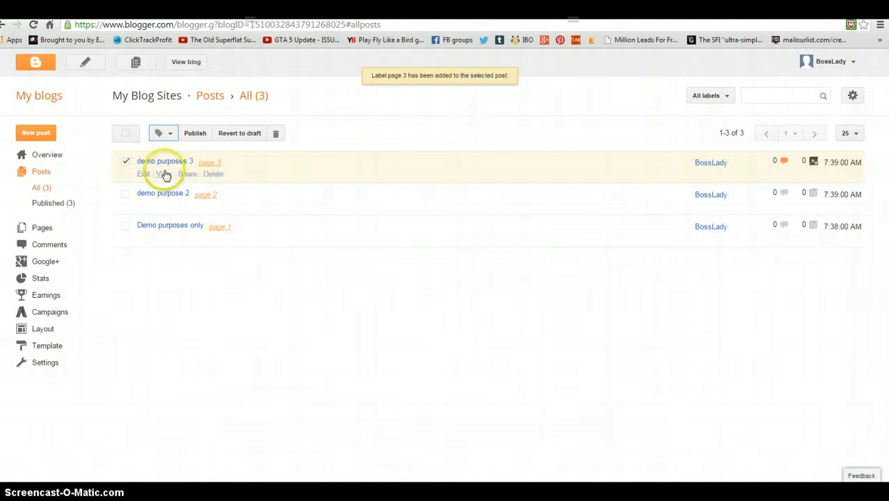
View the post's page 3 label listing on the live blog and copy its URL.
click(165, 172)
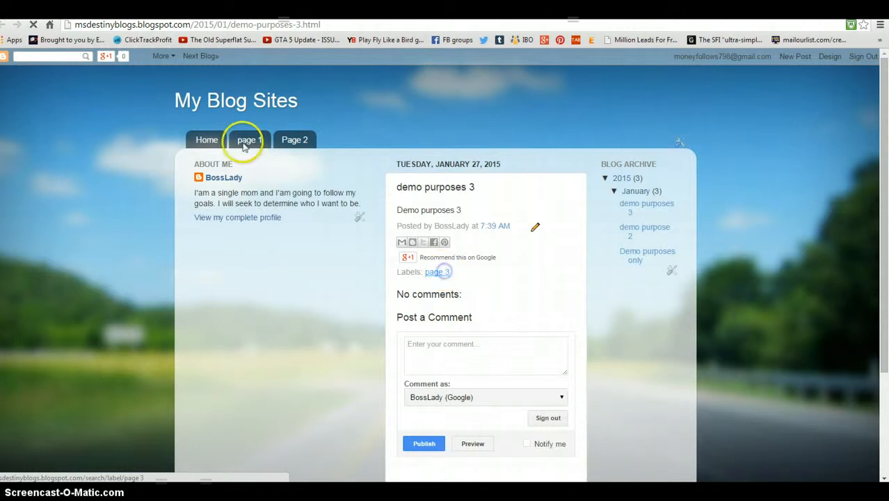
click(436, 271)
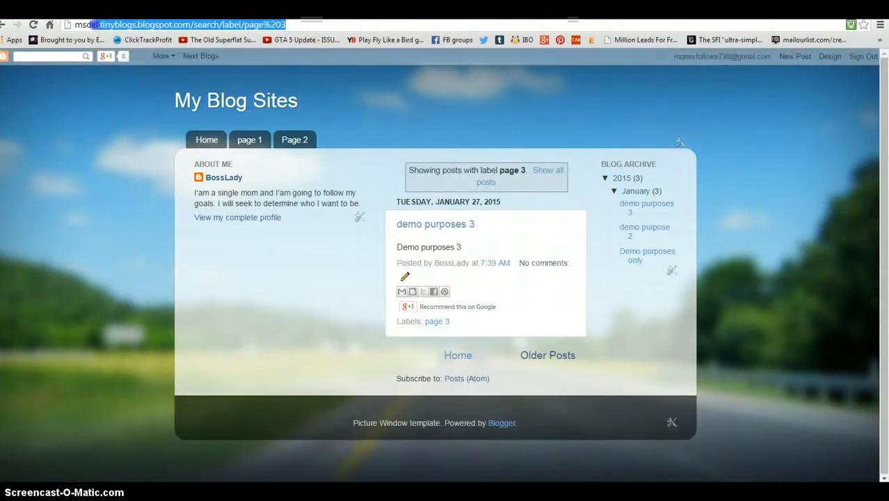
right_click(180, 25)
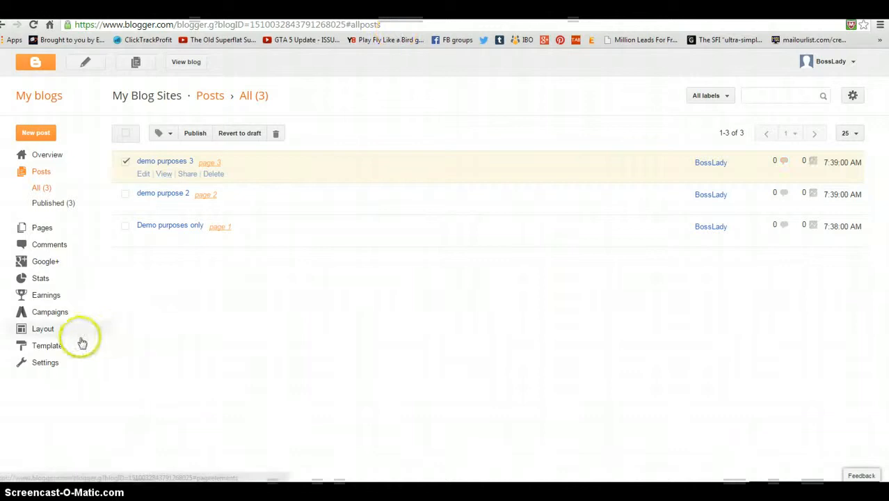
In Layout, add an external link 'page 3' to the Pages gadget with the pasted label URL and save.
click(42, 328)
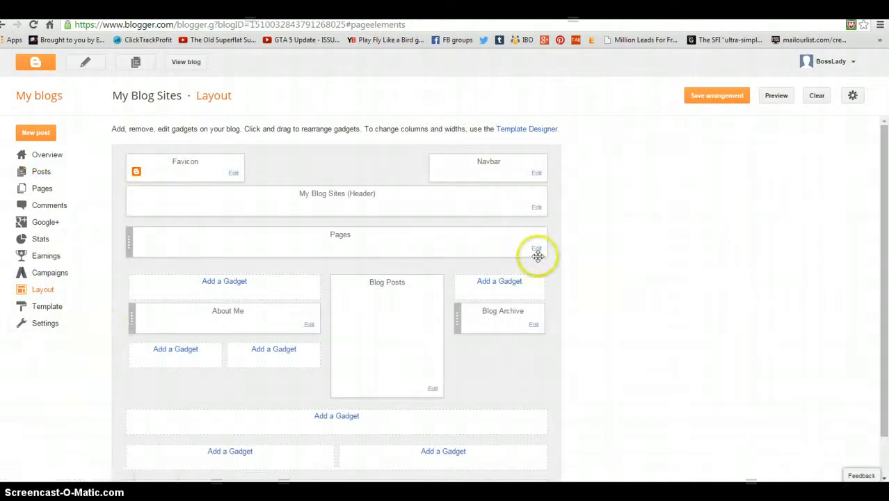
click(537, 248)
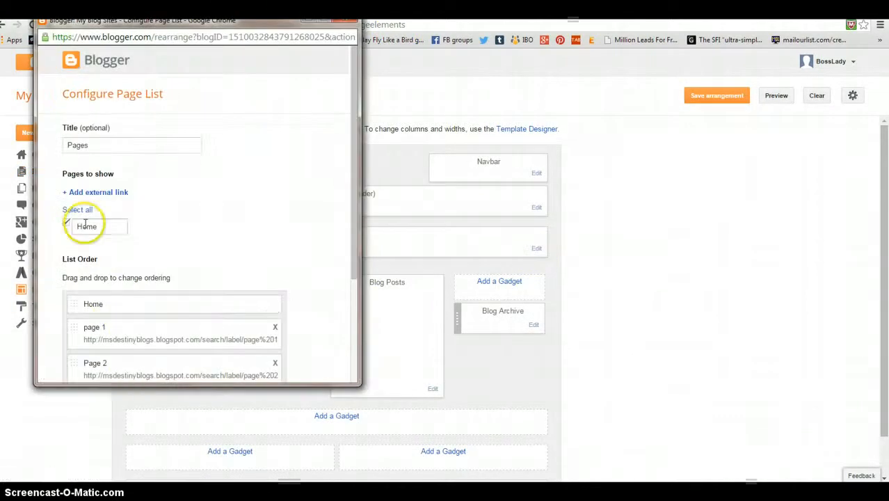
click(95, 192)
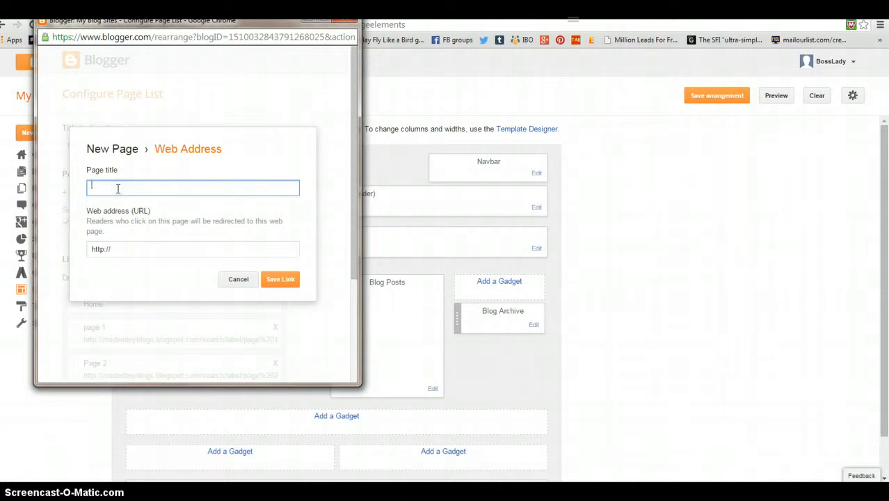
text(page 3)
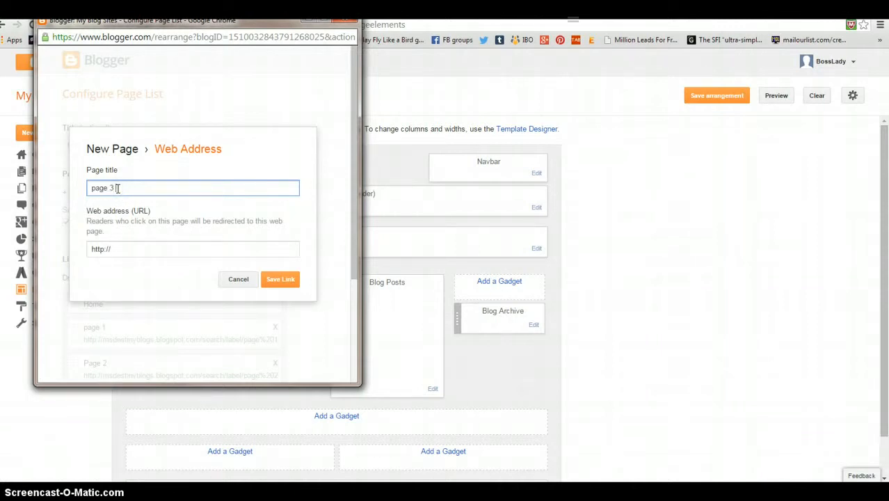
click(192, 249)
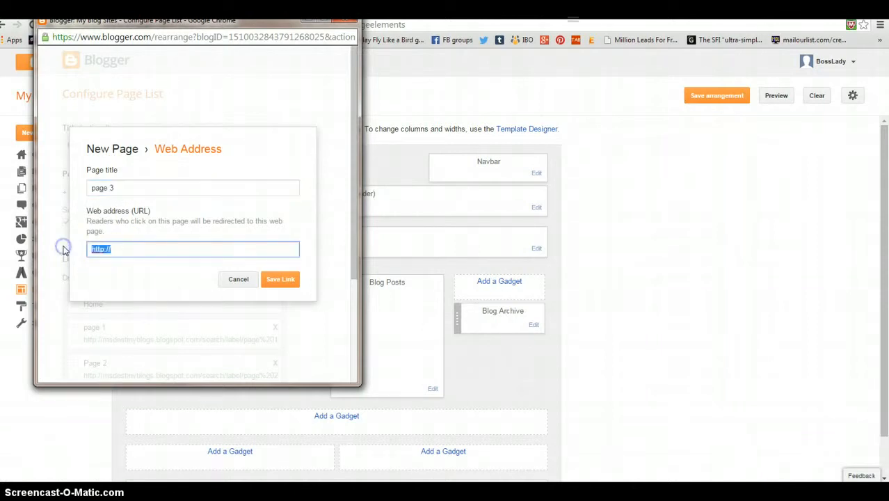
right_click(192, 249)
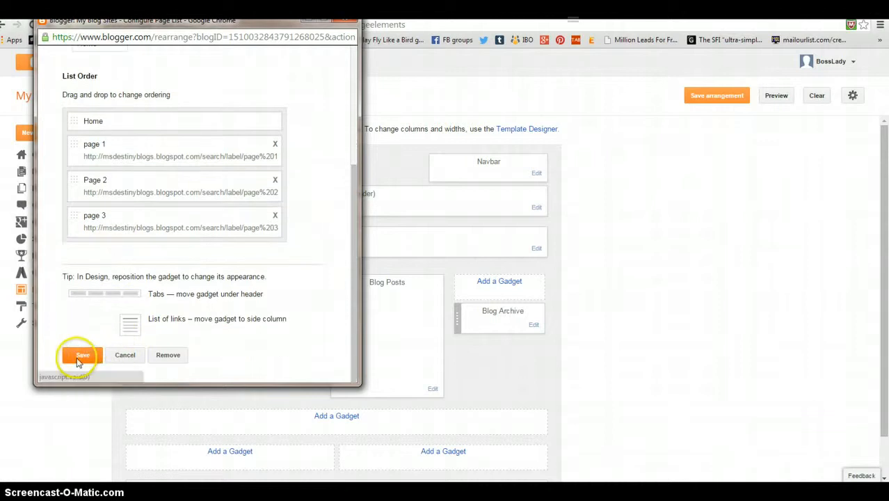
click(83, 354)
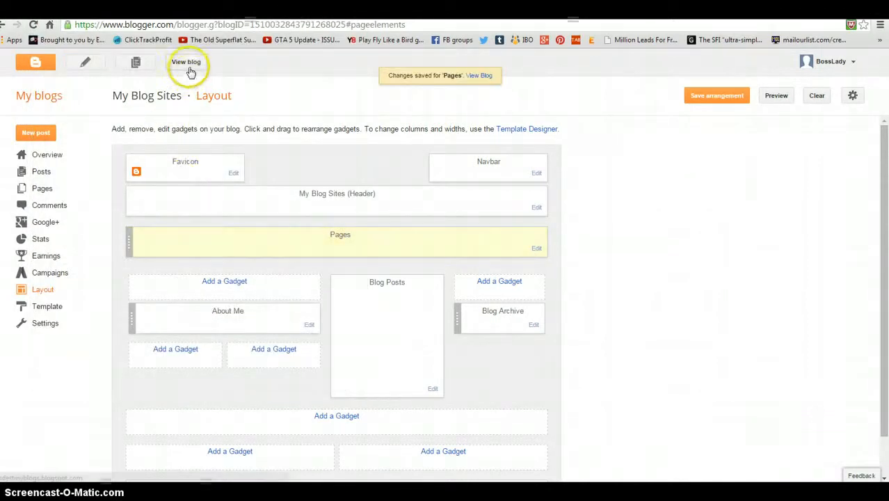
View the live blog with its tabs, then return to the dashboard's Posts list.
click(186, 61)
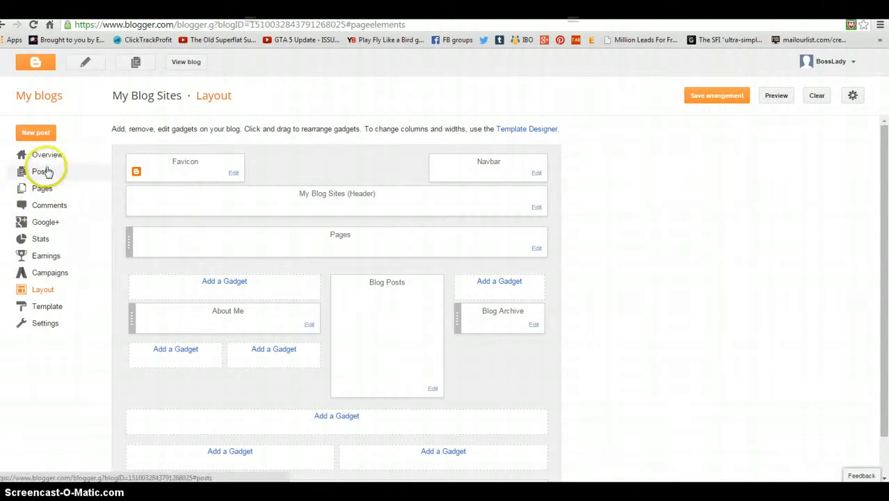
click(41, 171)
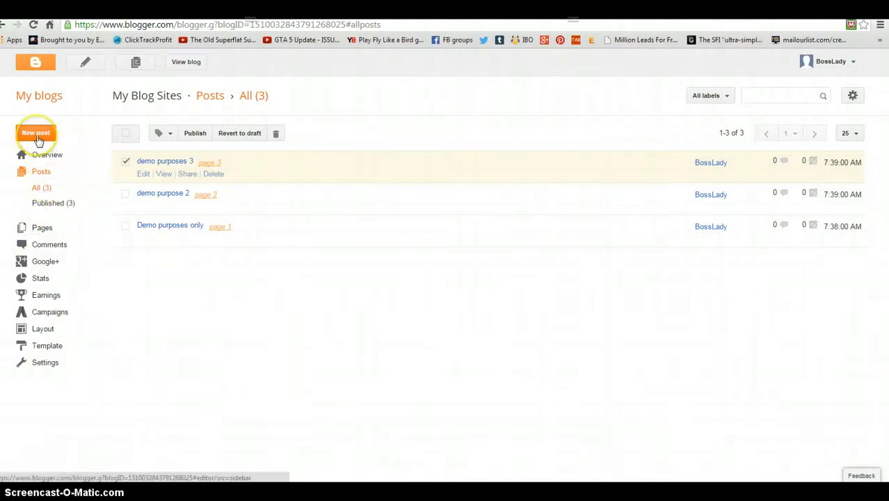
Create and publish a new post with title and body 'demo page 4'.
click(37, 133)
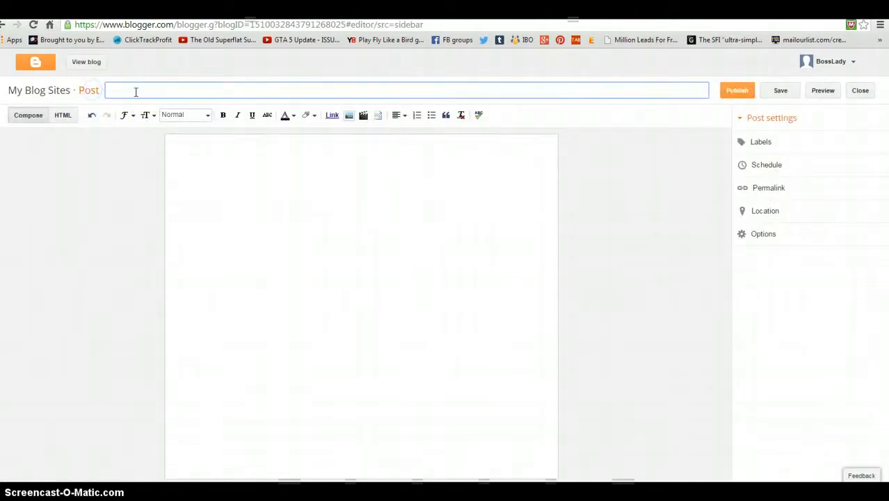
text(demo page 4)
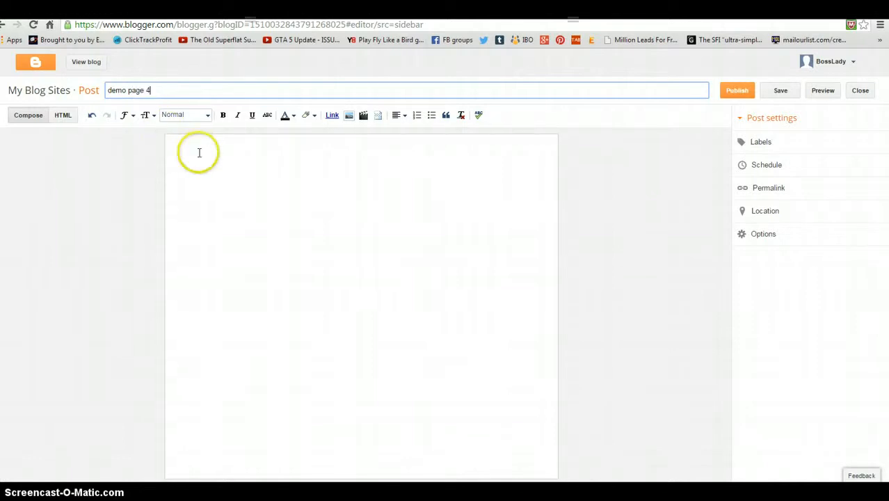
text(demo page 4)
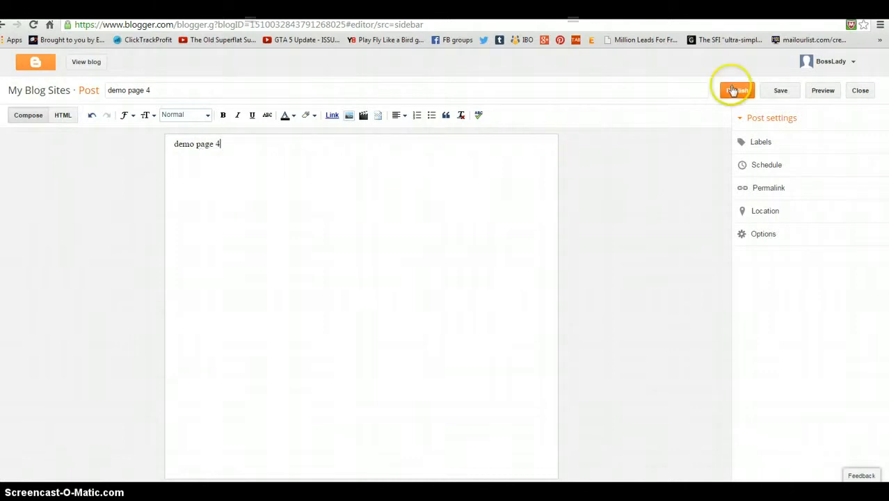
click(736, 89)
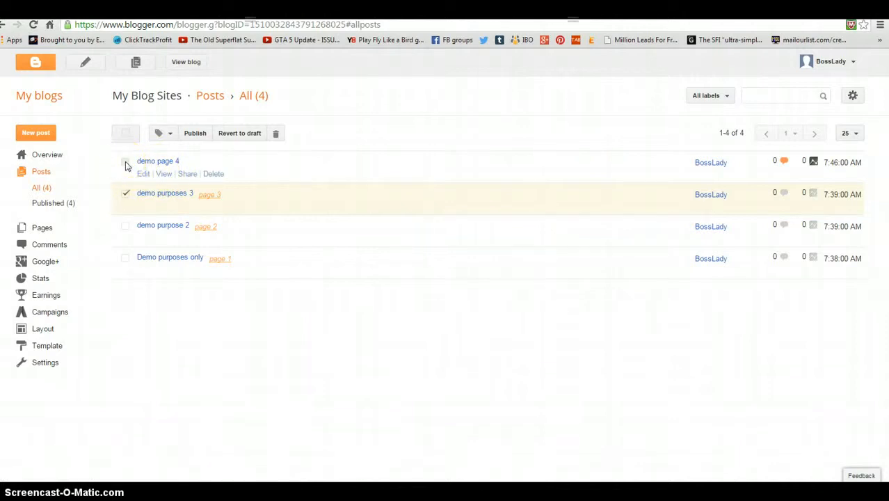
Select the demo page 4 post and give it a new label 'page 4'.
click(125, 161)
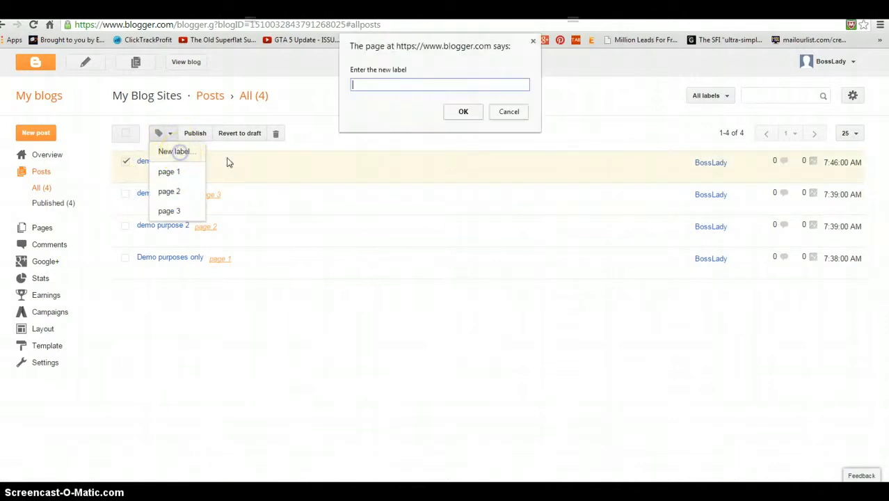
text(p)
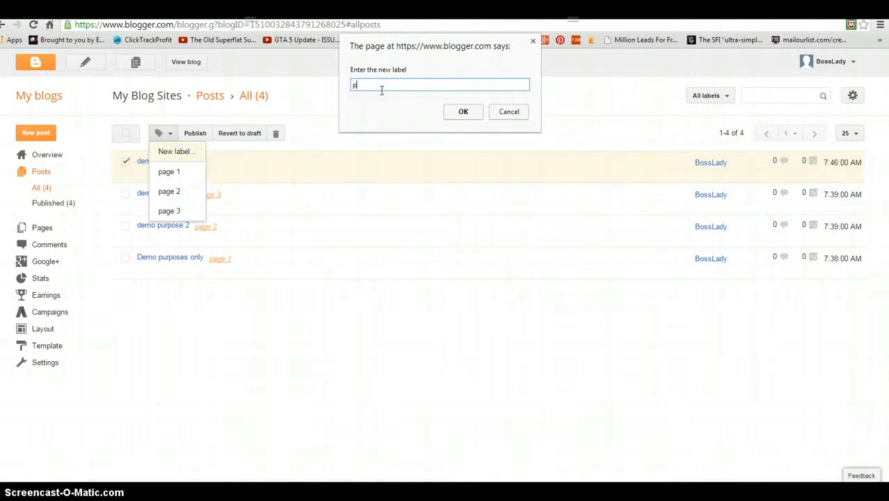
text(age4)
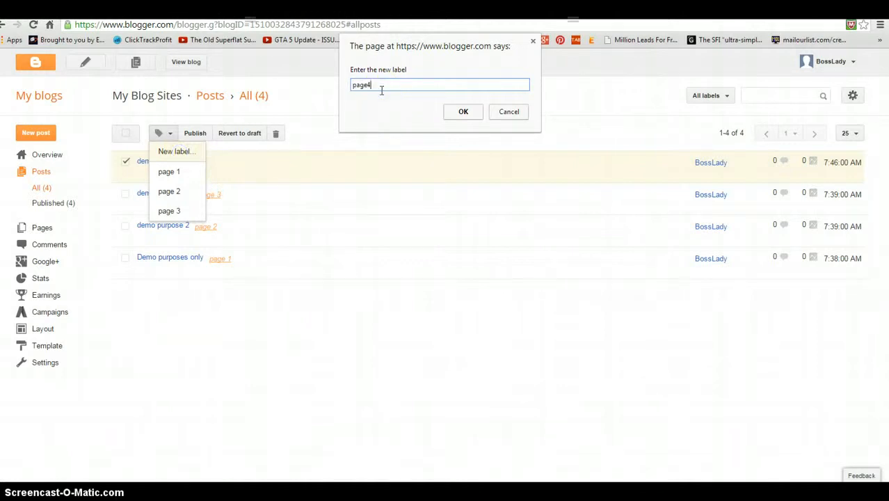
key(BackSpace)
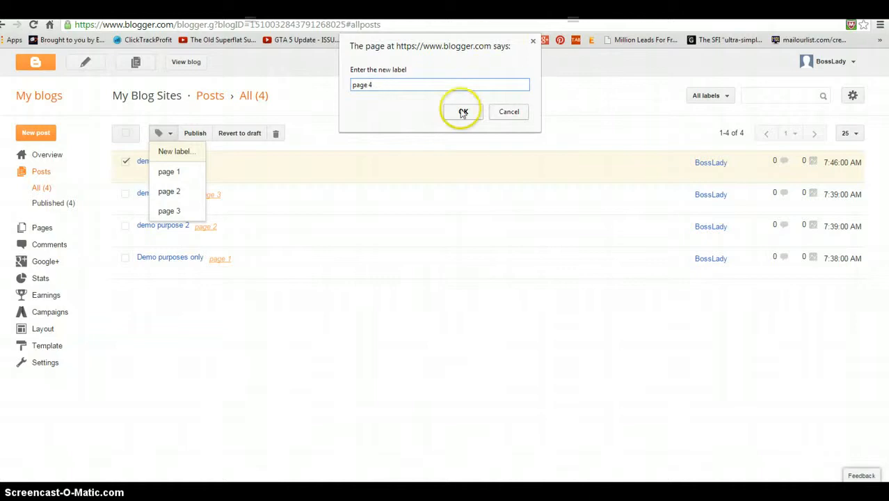
click(463, 111)
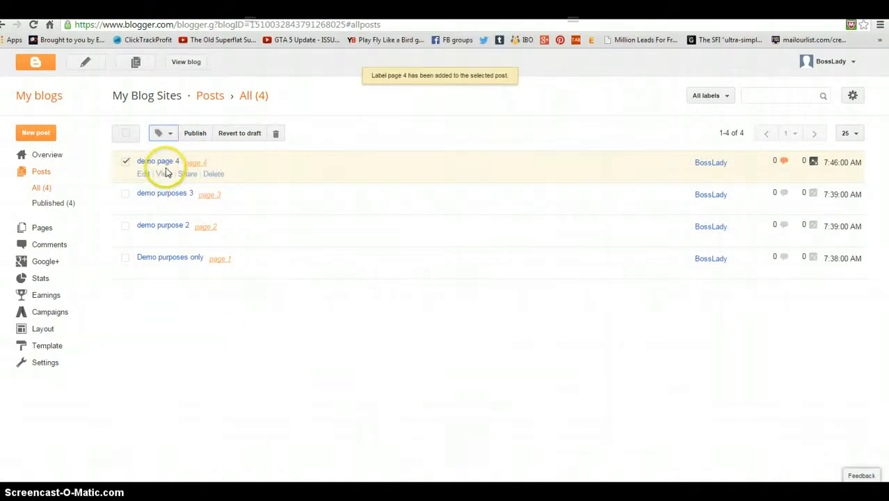
click(166, 173)
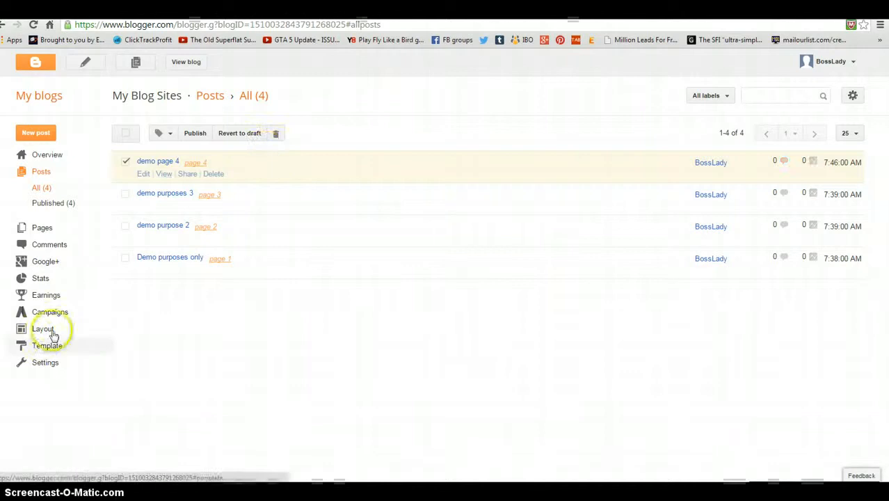
In Layout, add an external link 'page 4' to the Pages gadget with the pasted page 4 label URL.
click(44, 329)
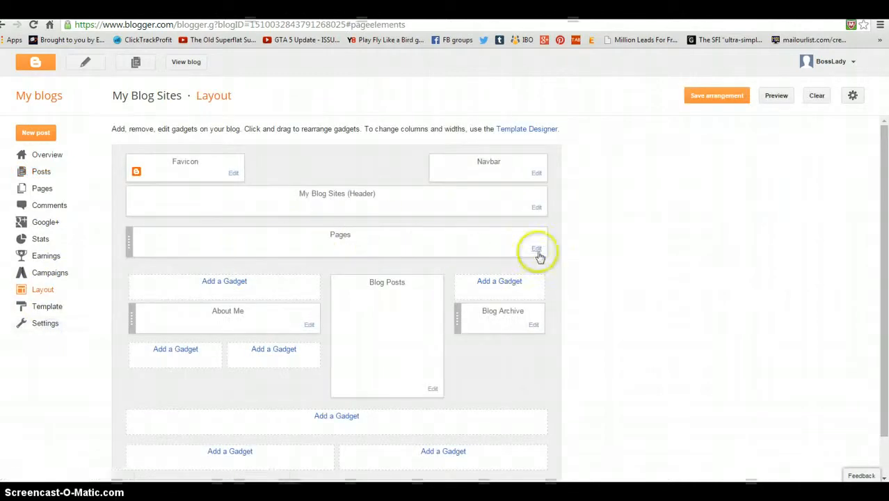
click(537, 247)
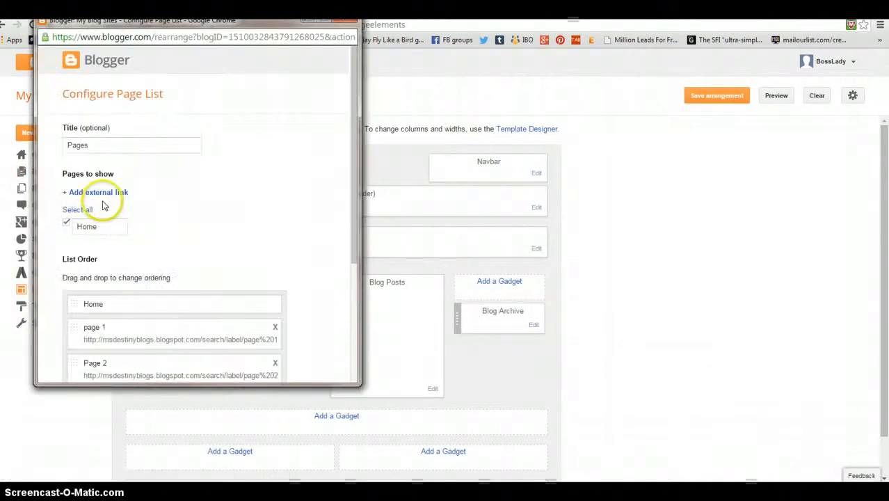
click(96, 192)
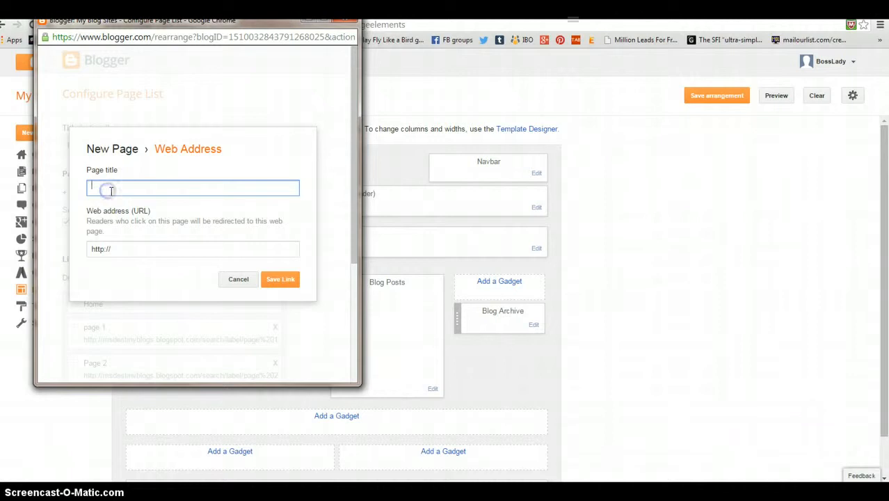
text(pag)
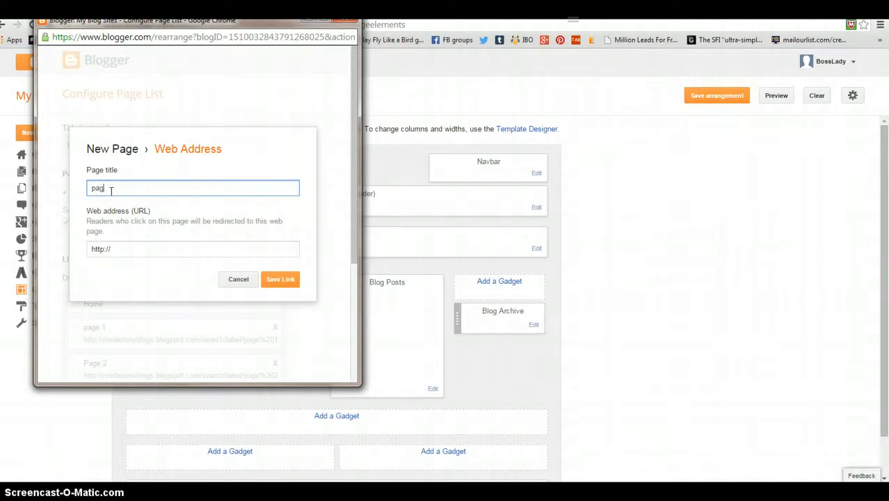
text(page 4)
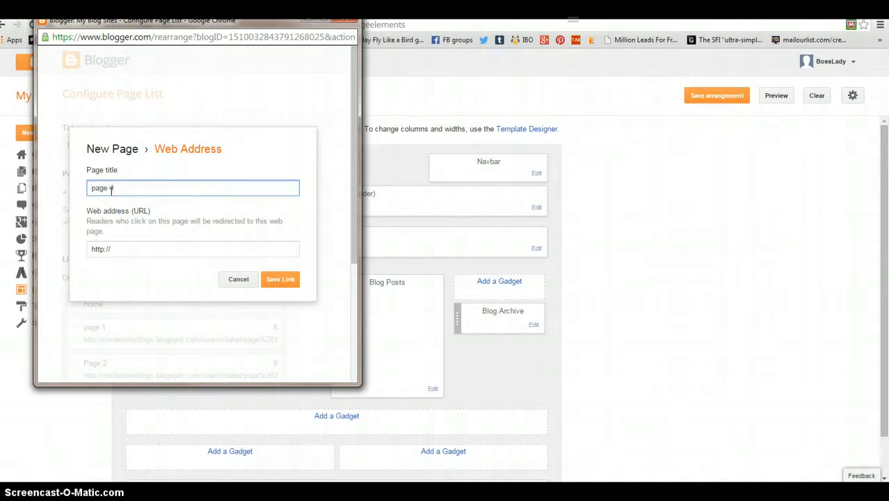
click(192, 247)
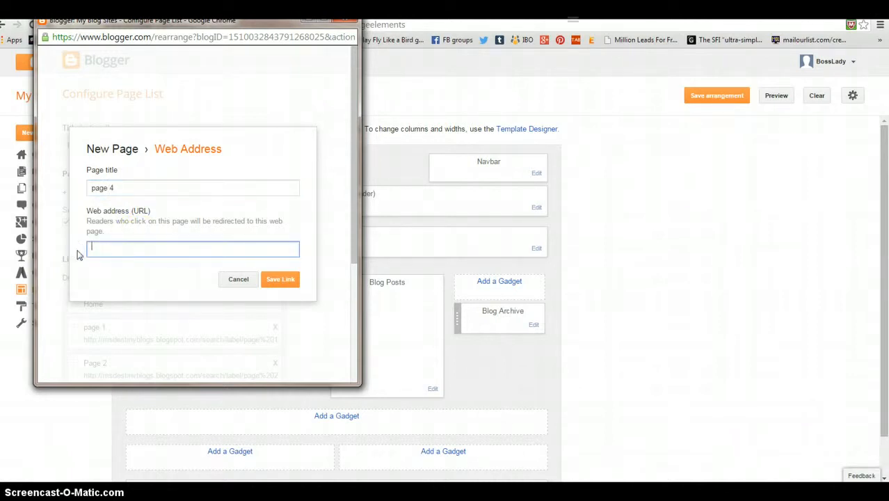
right_click(192, 249)
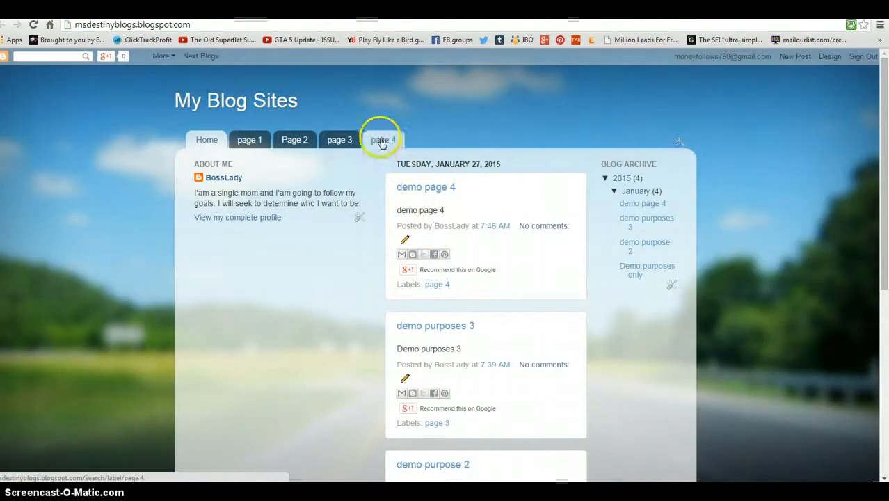
Show the posts under the new page 4 tab on the live blog.
click(381, 139)
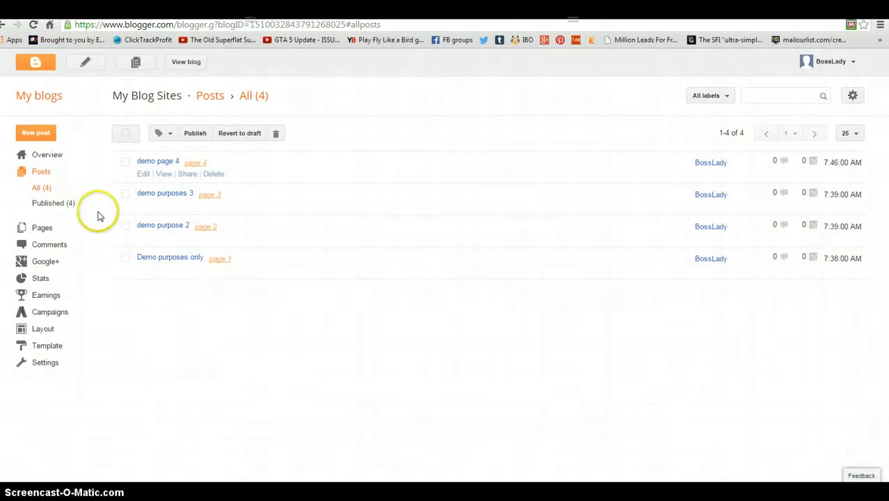
Create a new post titled 'page 5' with body text 'demo page 5'.
click(36, 132)
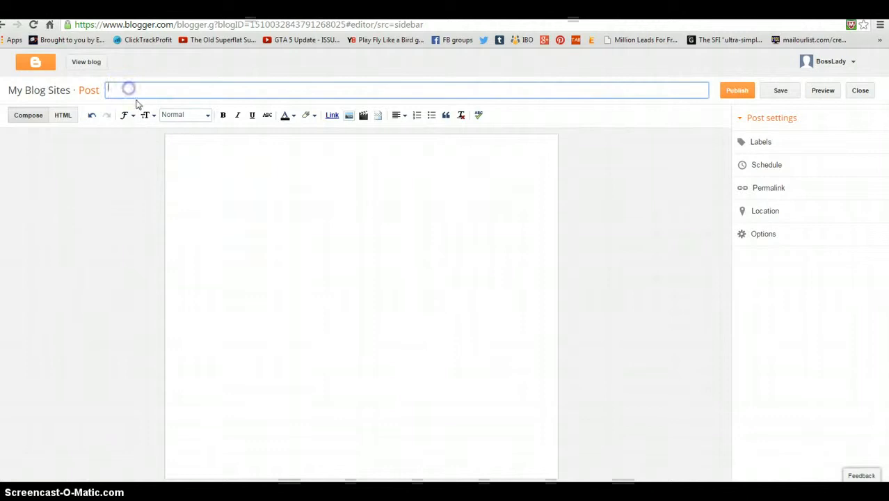
text(p)
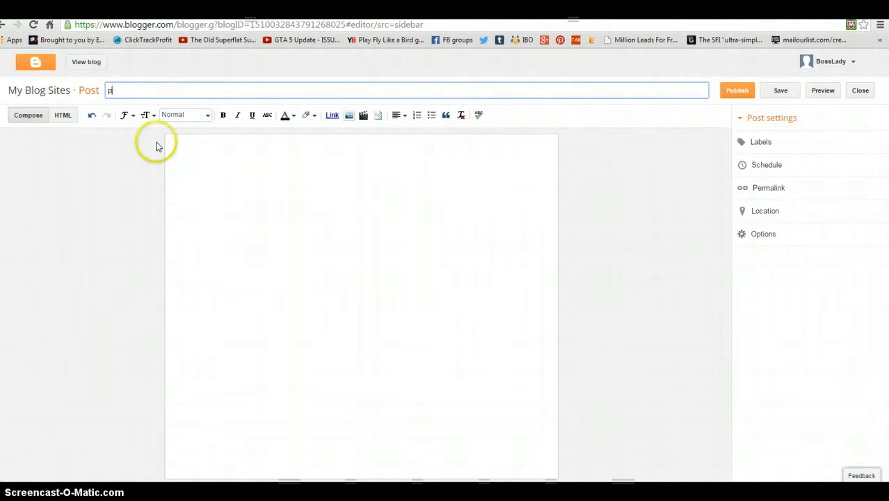
text(age 5)
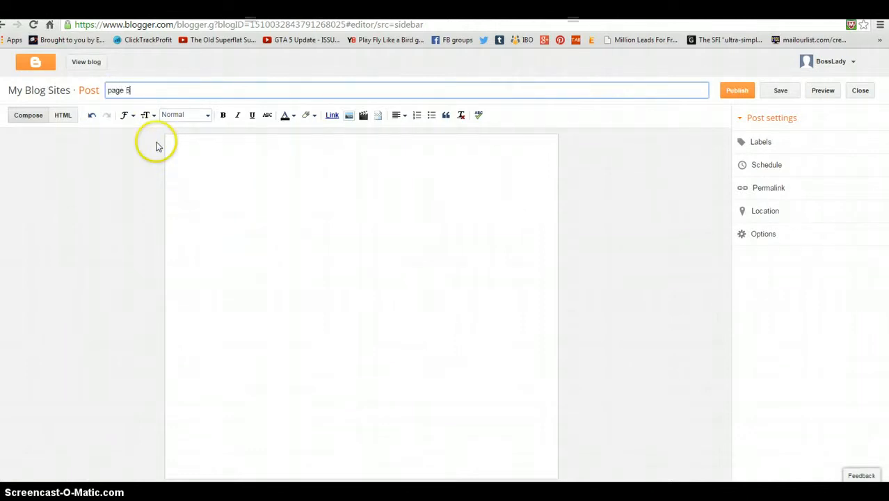
click(209, 153)
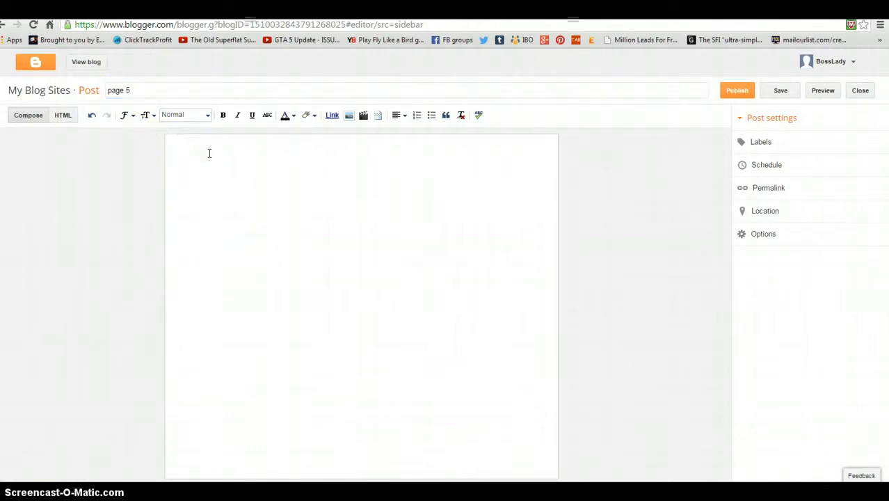
text(demo p)
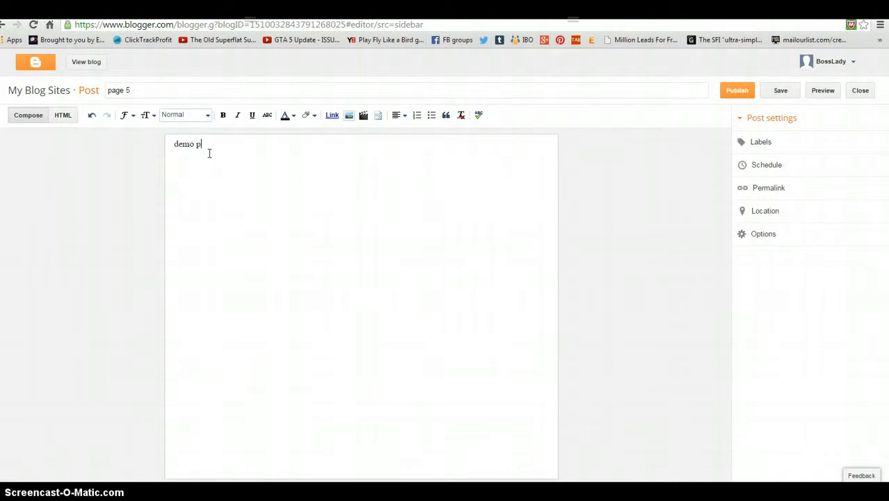
text(age 5)
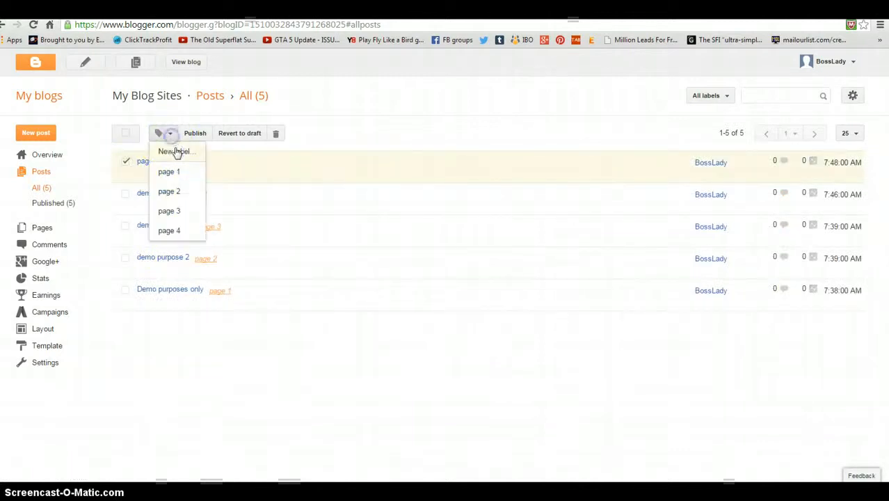
Give the checked page 5 post a new label 'page 5'.
click(177, 150)
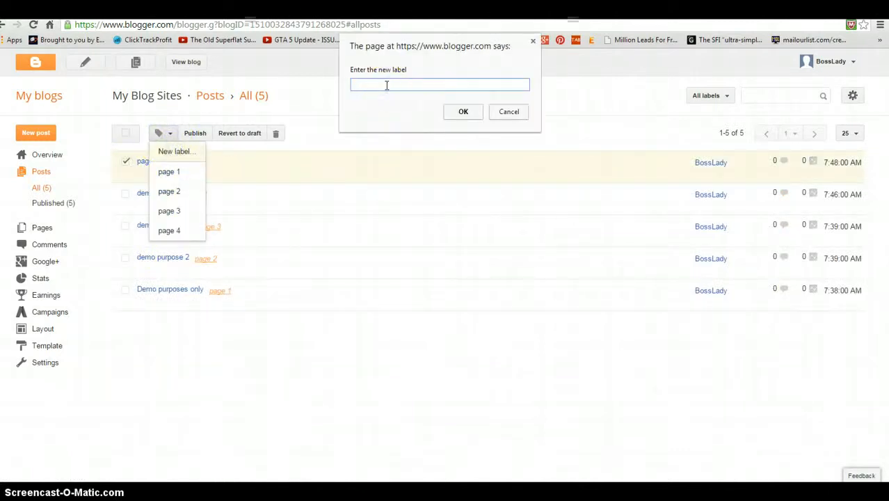
text(page 5)
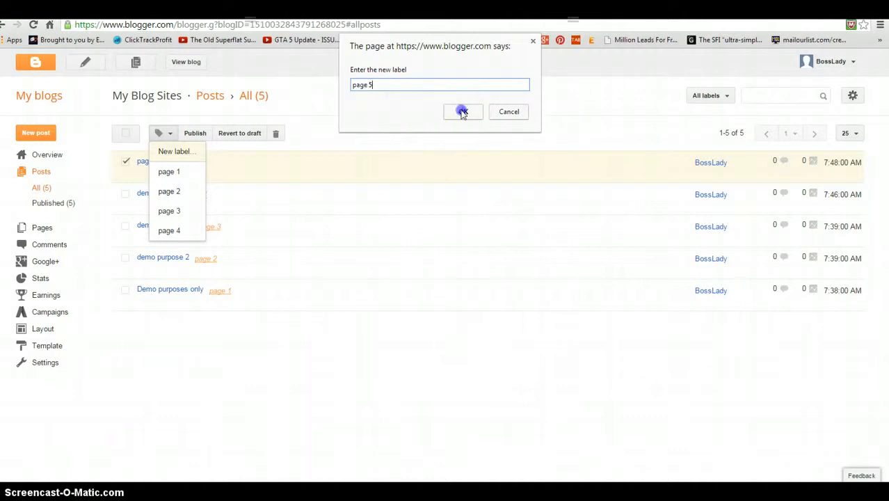
click(462, 111)
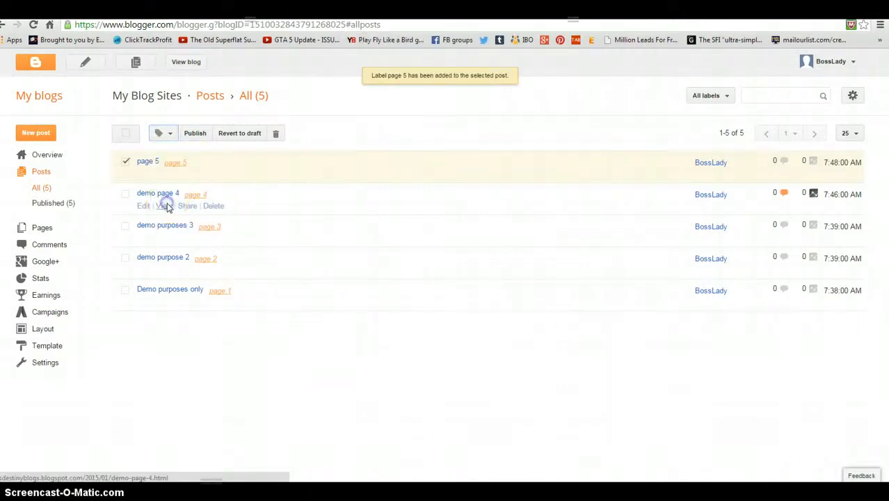
View the page 5 post on the blog, show its page 5 label listing and copy the URL.
click(163, 206)
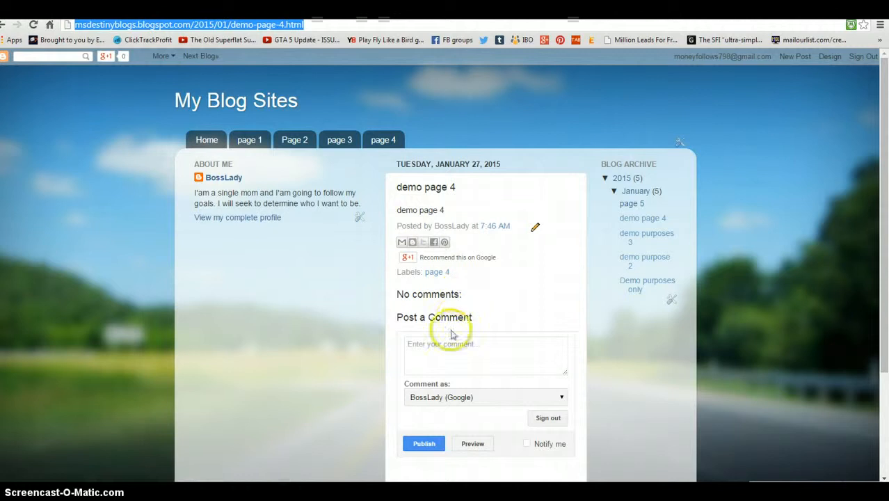
scroll(down, 3)
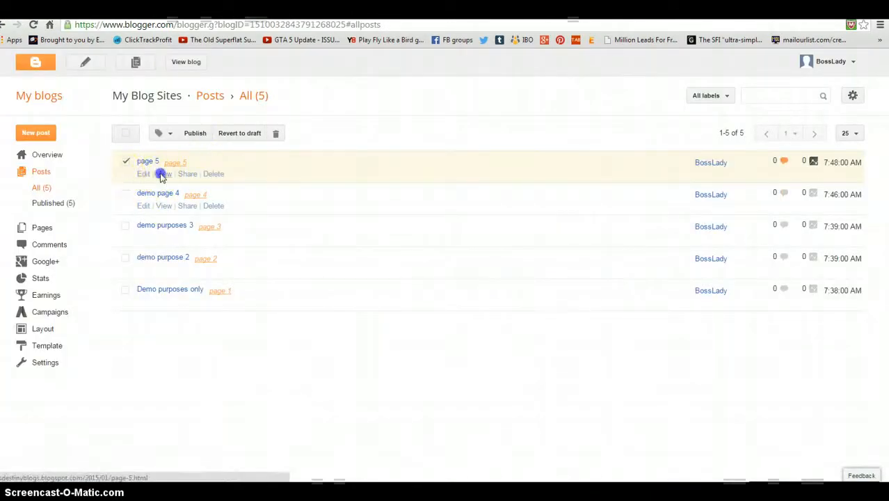
click(164, 172)
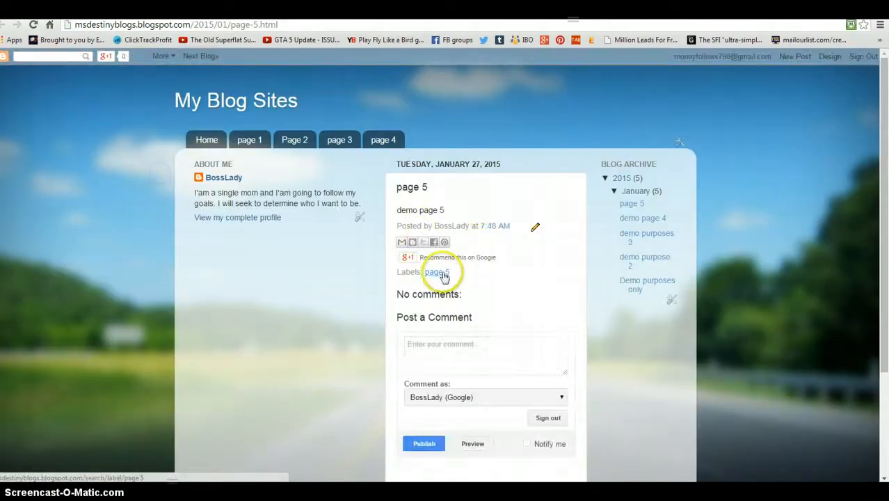
click(435, 271)
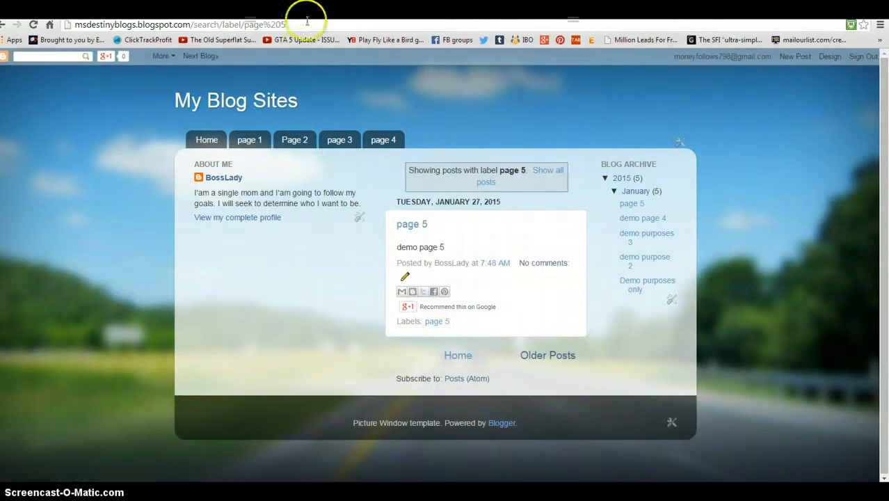
right_click(174, 25)
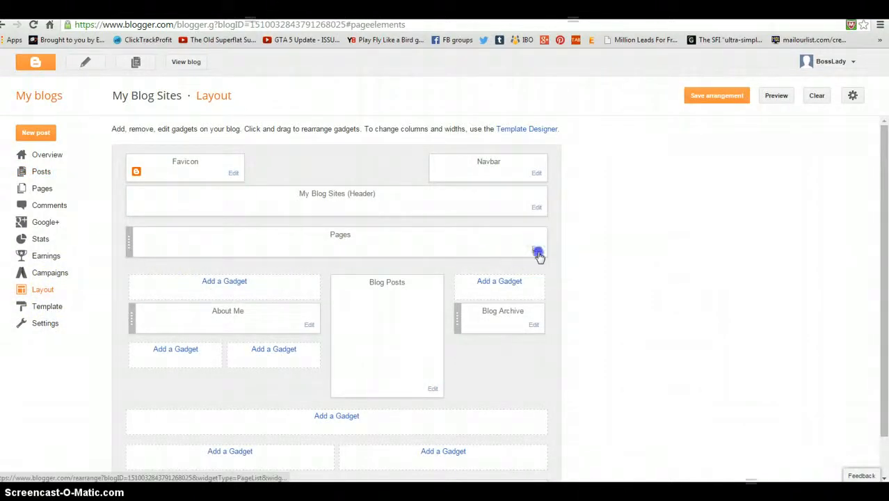
click(537, 248)
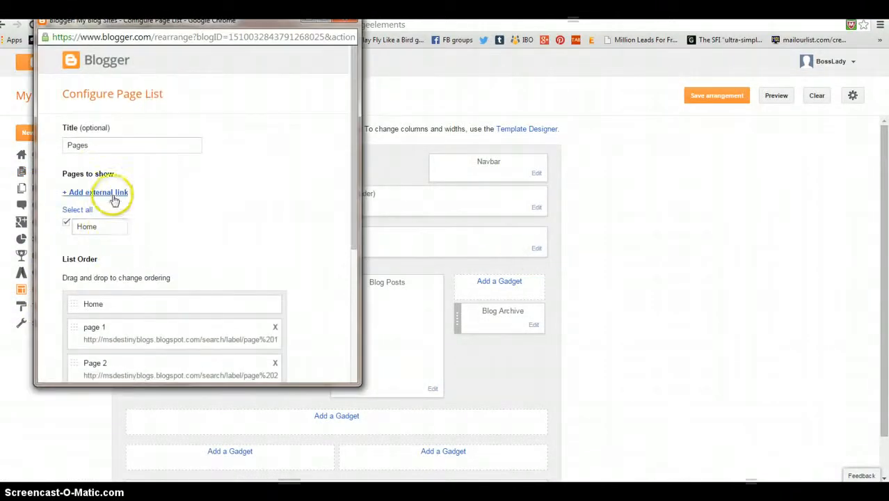
click(96, 192)
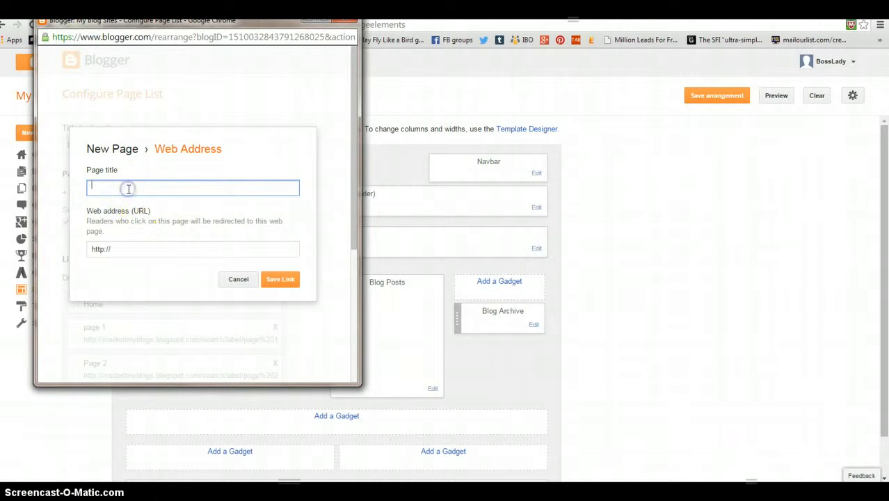
text(page 5)
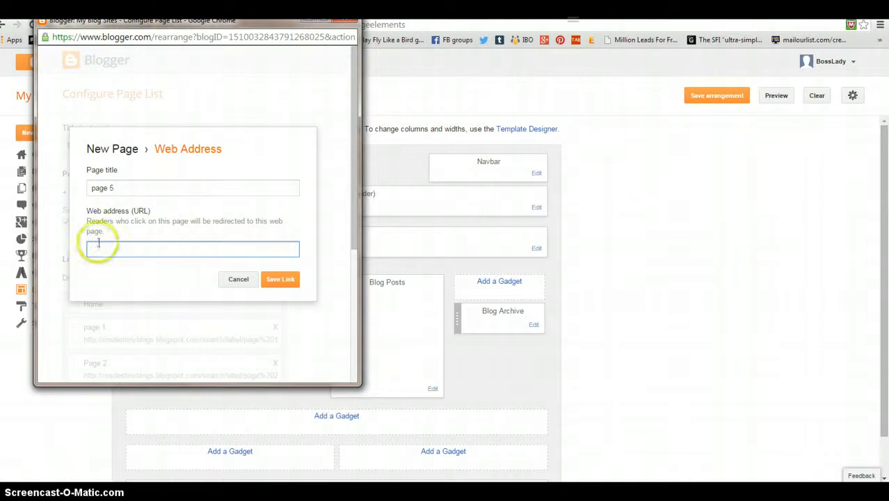
text(http://msdestinyblogs.blogspot.com/search/label/page%205)
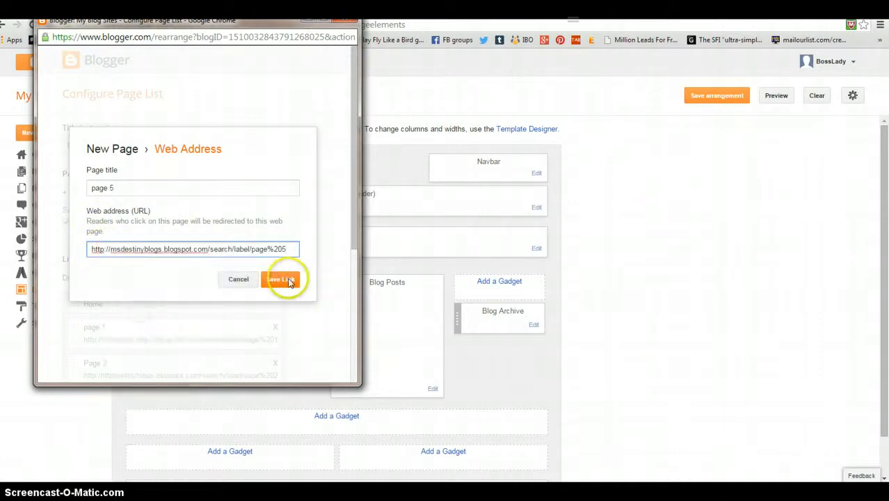
click(280, 278)
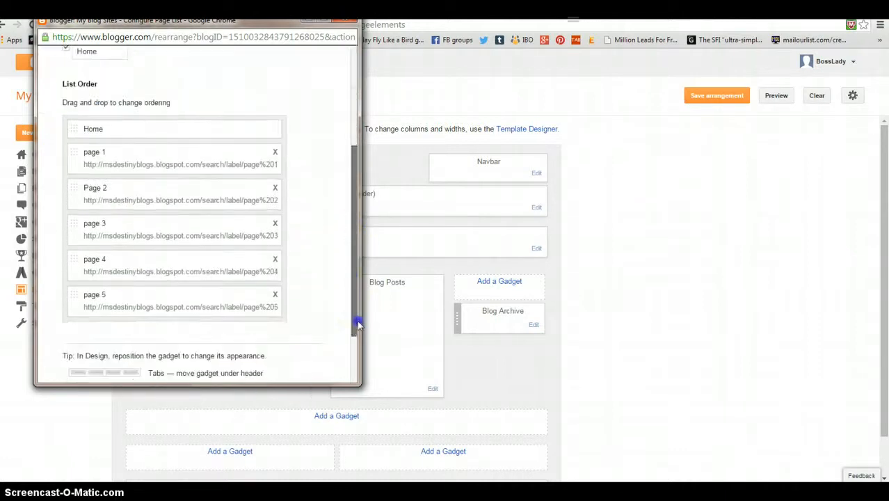
scroll(down, 3)
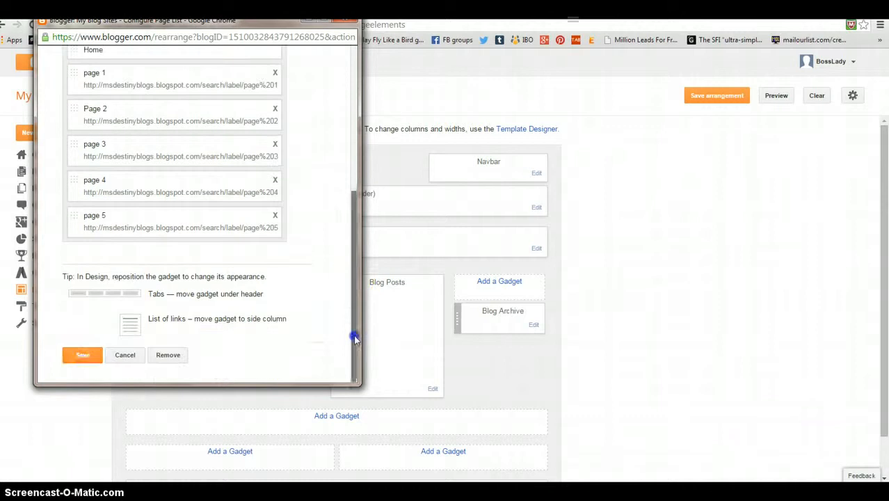
click(82, 354)
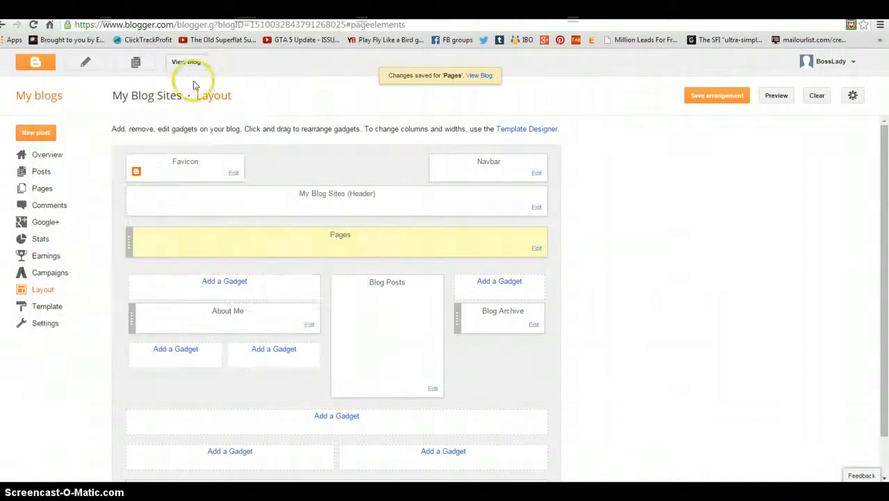
Check the live blog's tabs, then return to the Posts list with no post selected.
click(186, 61)
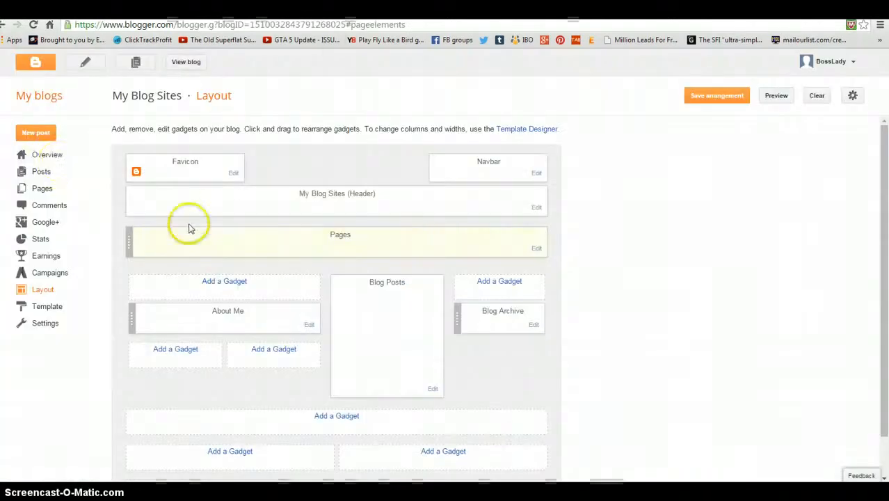
click(40, 171)
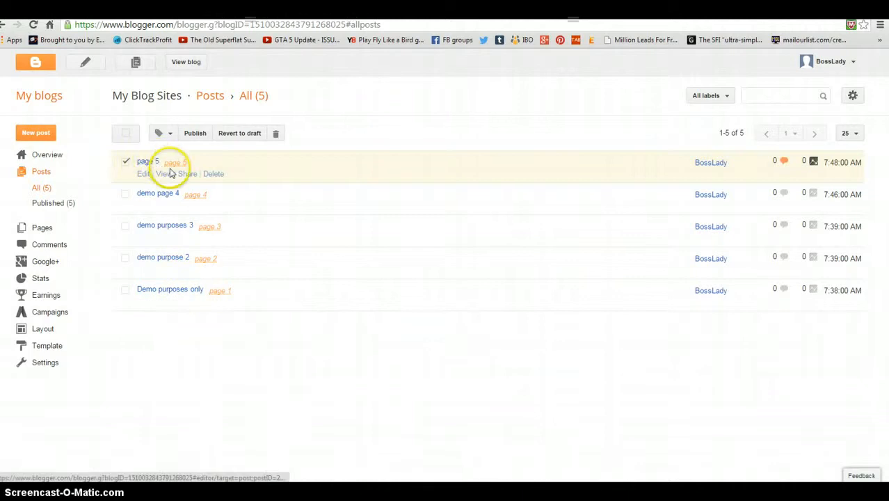
click(125, 162)
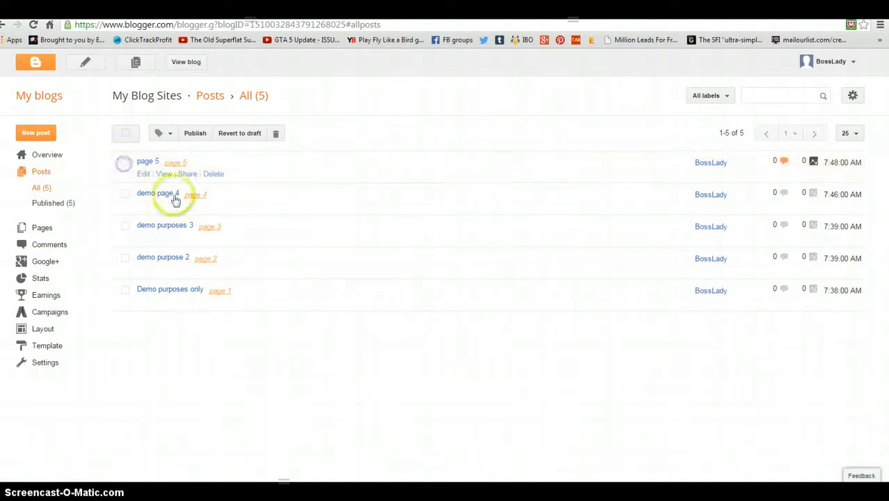
mouse_move(198, 253)
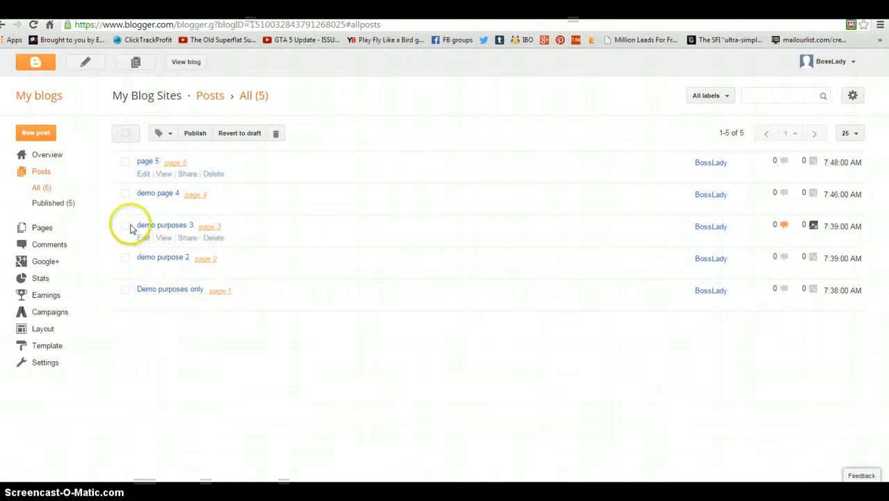
Leave only the demo purposes 3 post selected for applying the page 5 label.
click(125, 225)
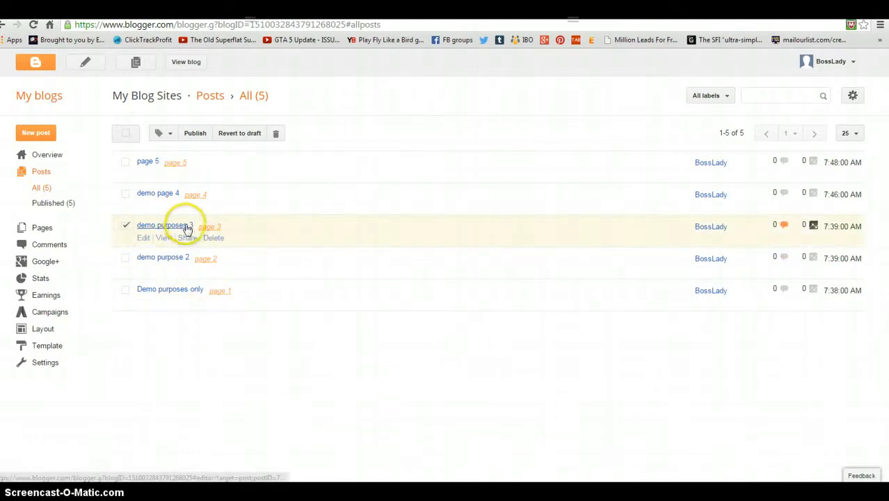
click(164, 134)
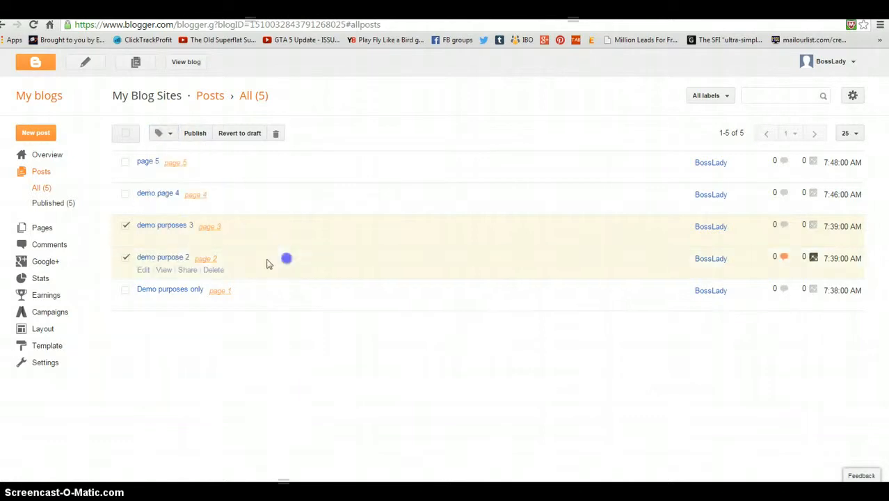
click(125, 224)
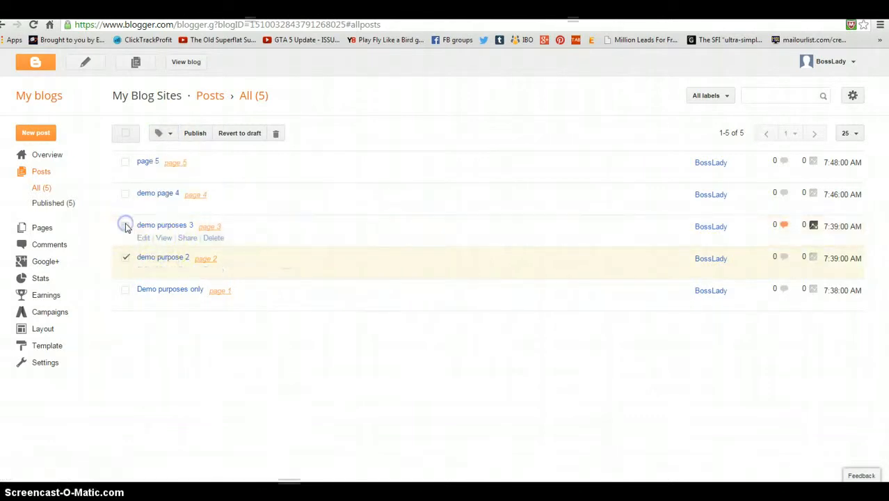
click(125, 226)
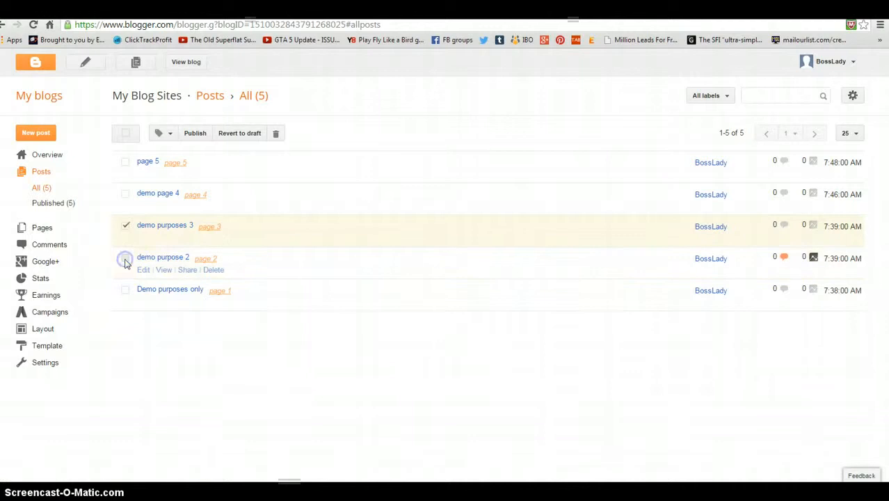
mouse_move(220, 237)
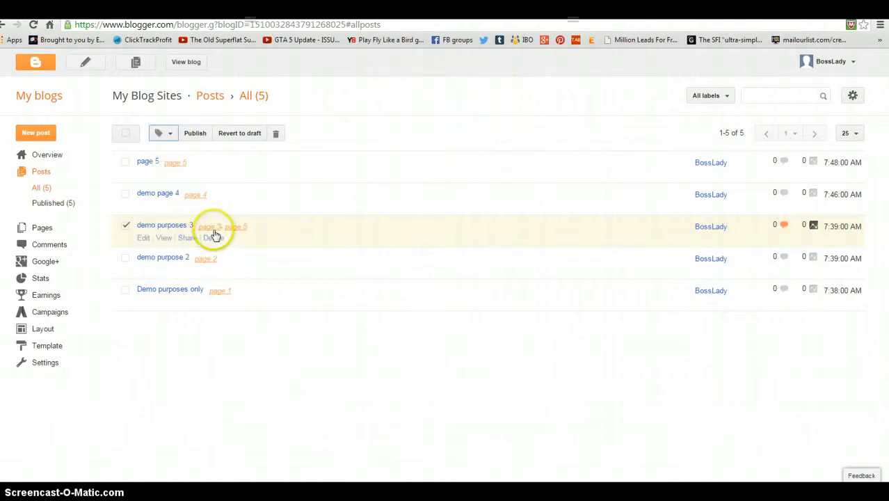
View demo purposes 3 under the blog's page 3 label and bring it up for editing.
click(205, 226)
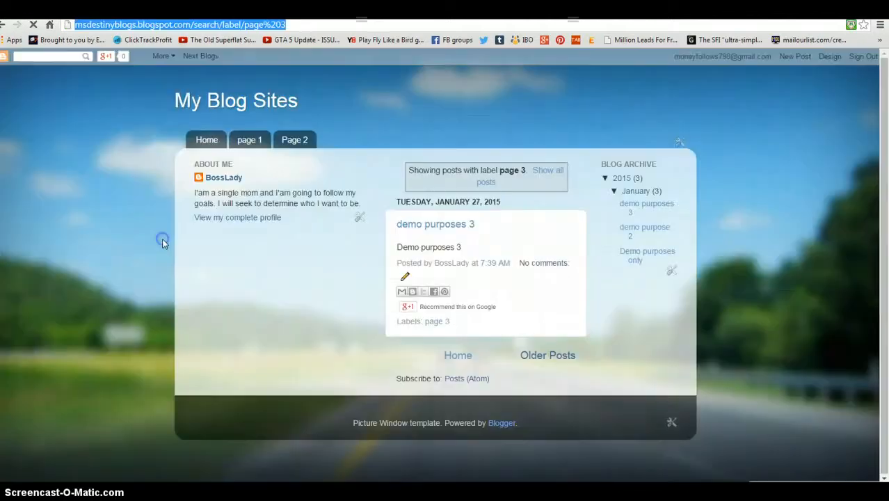
click(434, 223)
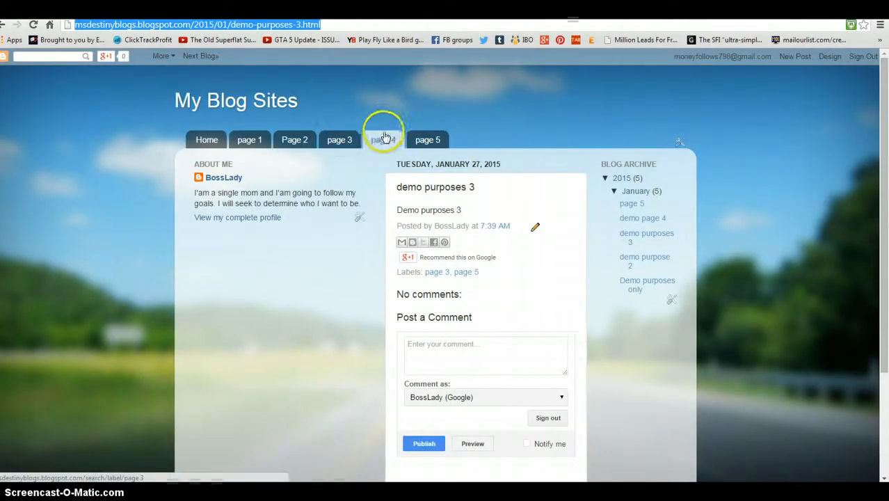
click(340, 139)
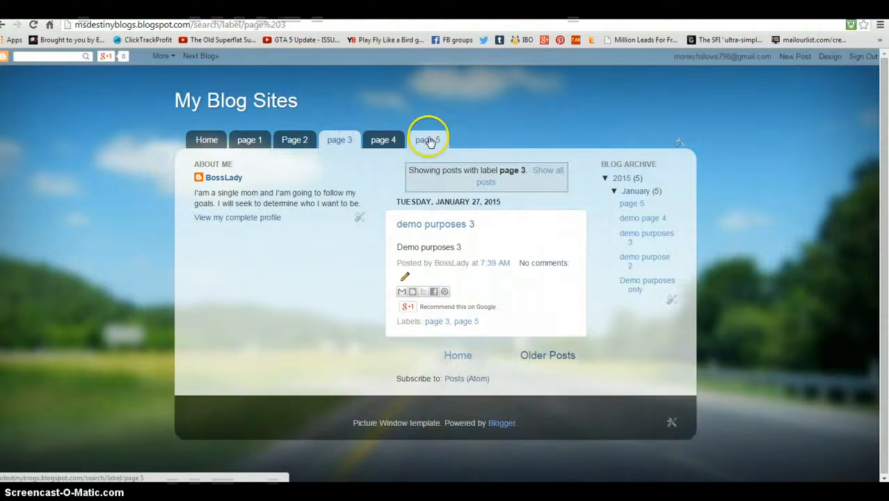
click(427, 139)
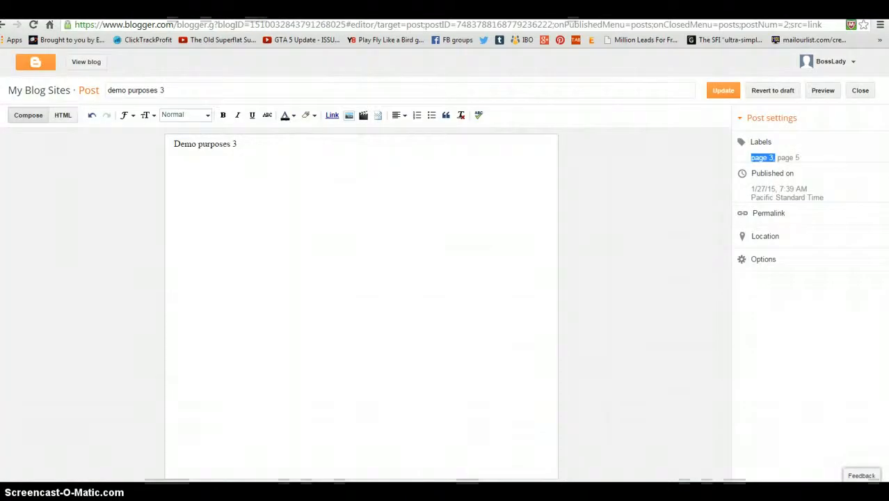
Edit demo purposes 3, delete its page 3 label leaving page 5, and update the post.
click(859, 89)
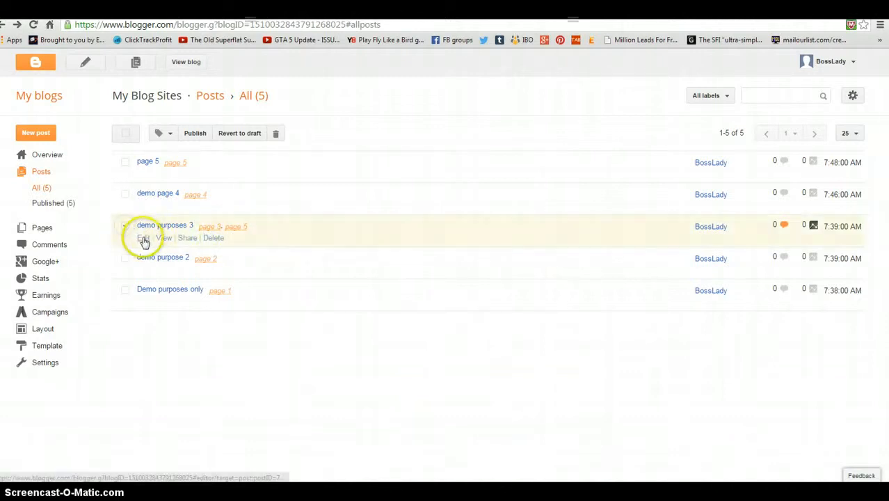
click(145, 238)
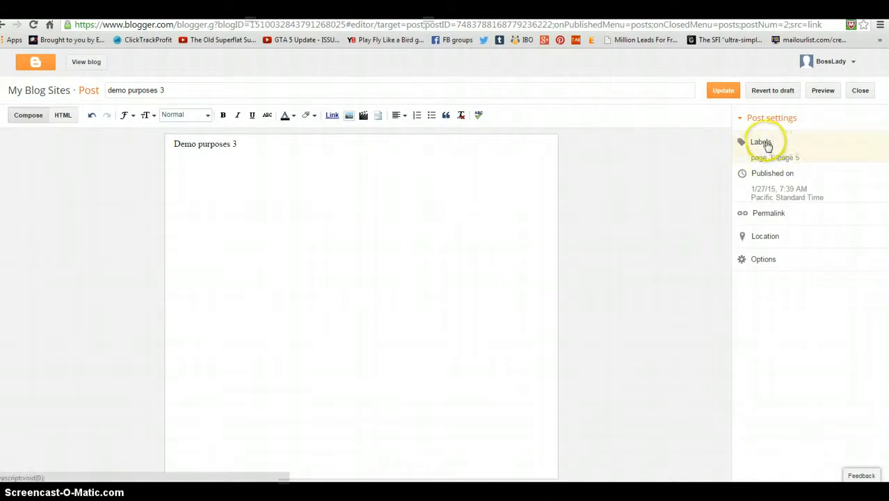
click(760, 142)
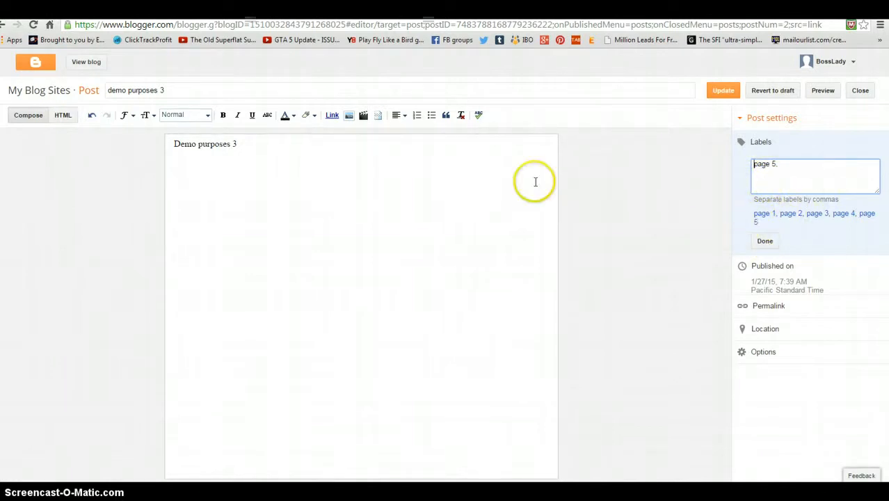
mouse_move(228, 240)
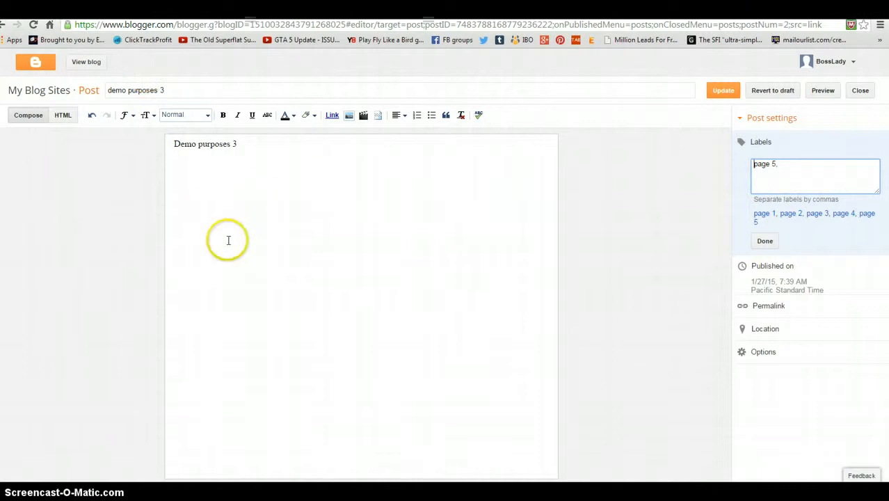
mouse_move(223, 234)
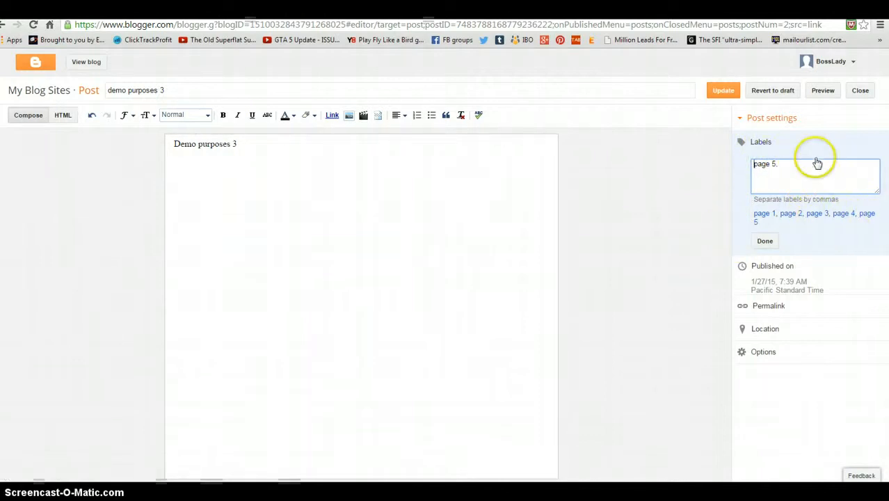
click(765, 240)
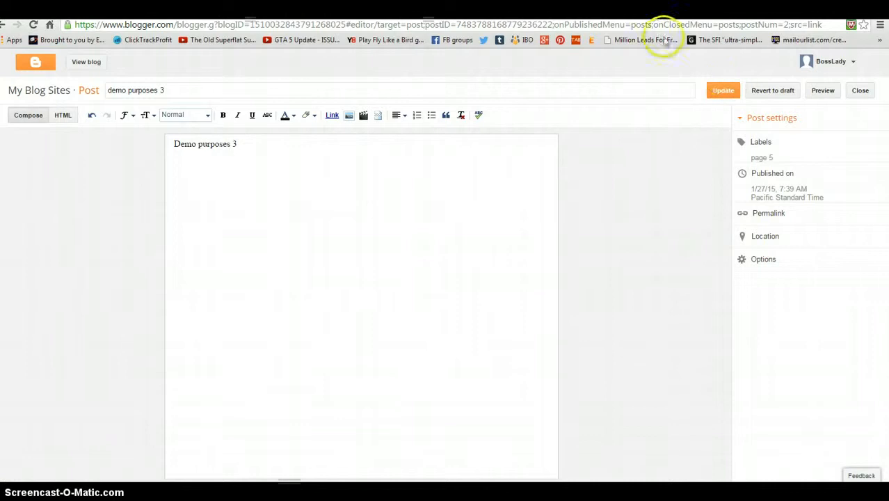
click(859, 89)
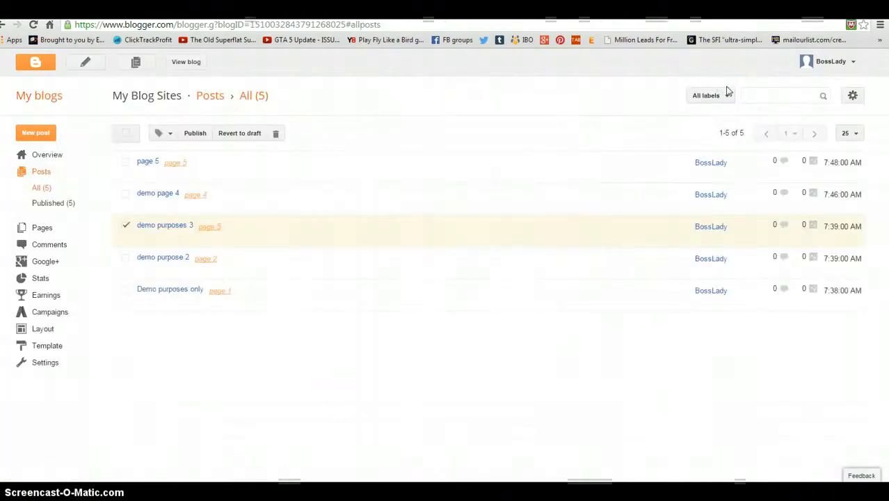
mouse_move(165, 200)
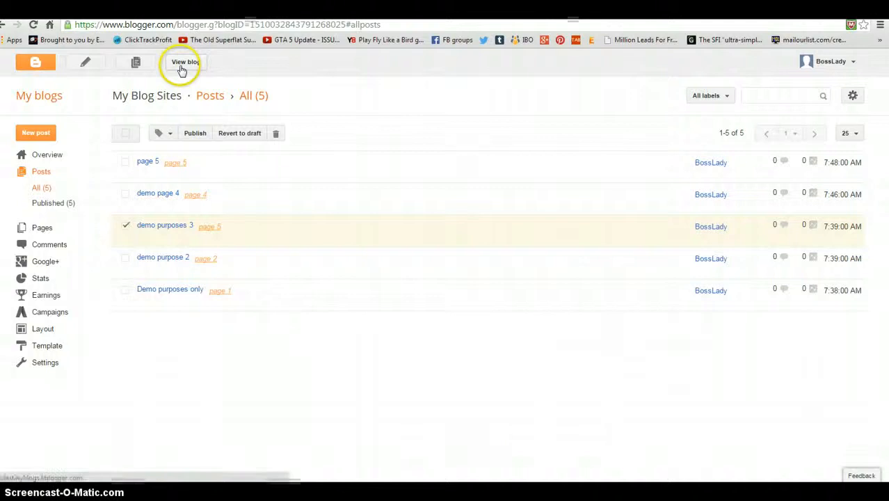
On the live blog, confirm page 3 is empty and page 5 lists page 5 and demo purposes 3.
click(181, 61)
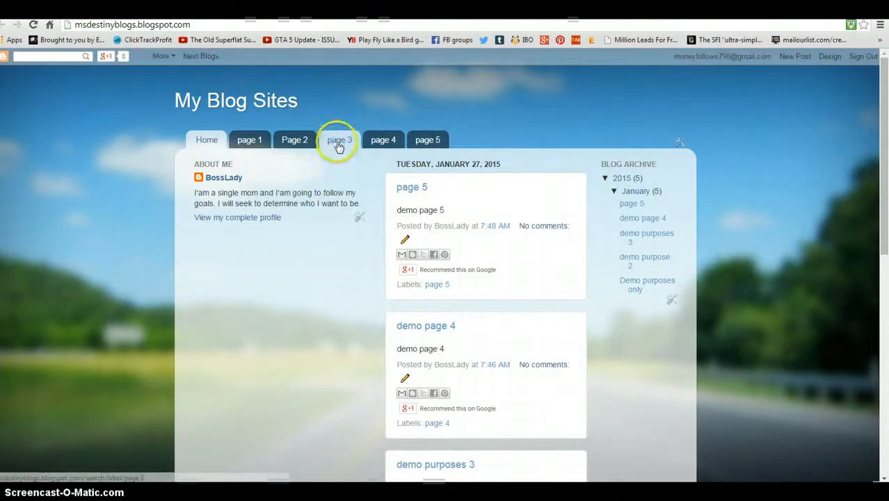
click(339, 139)
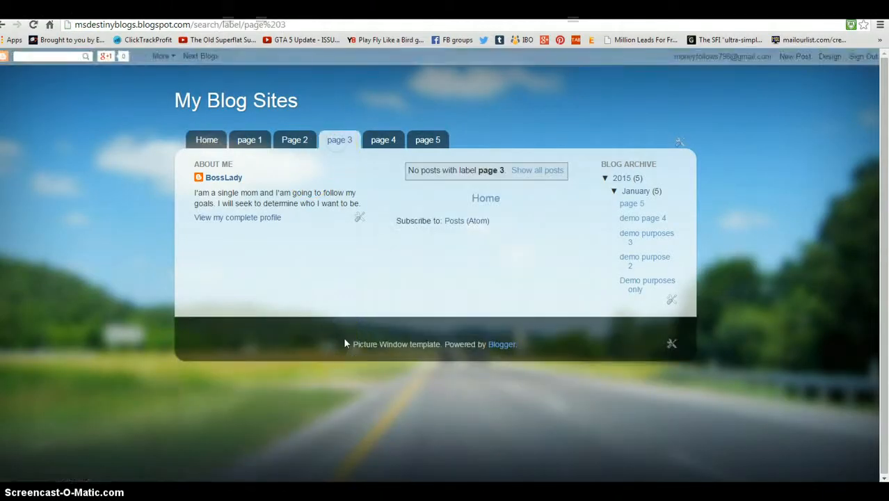
click(427, 139)
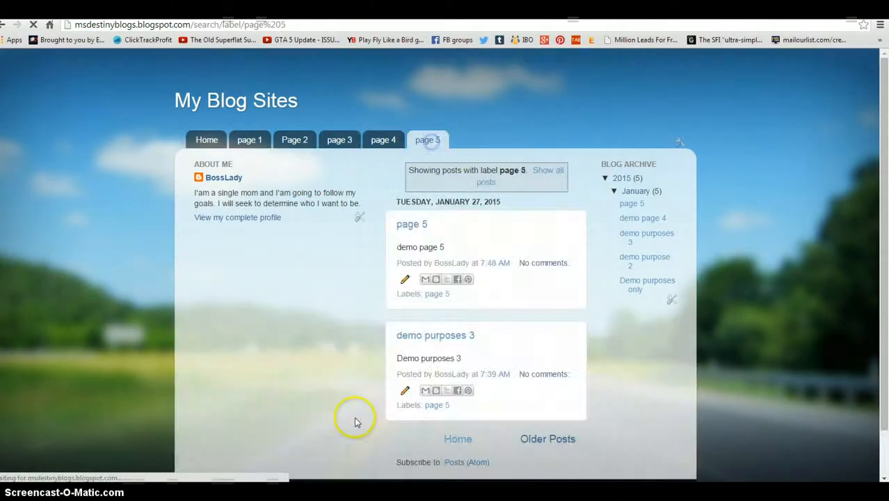
scroll(down, 3)
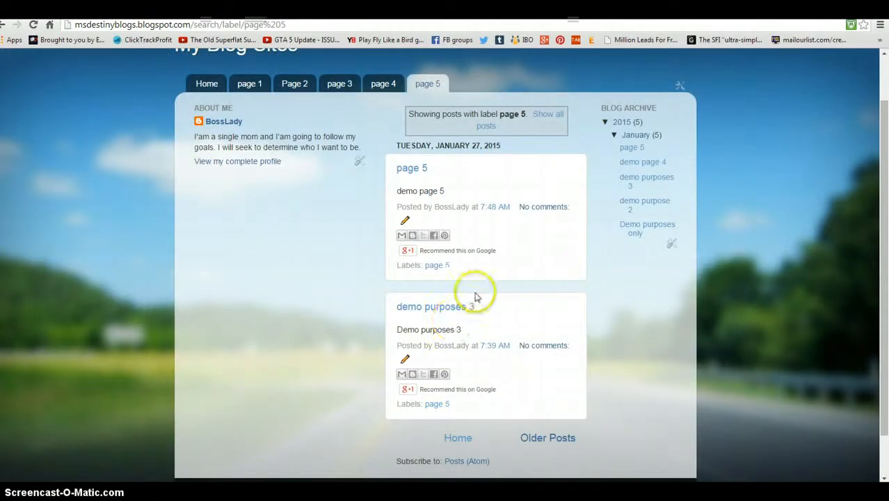
mouse_move(573, 137)
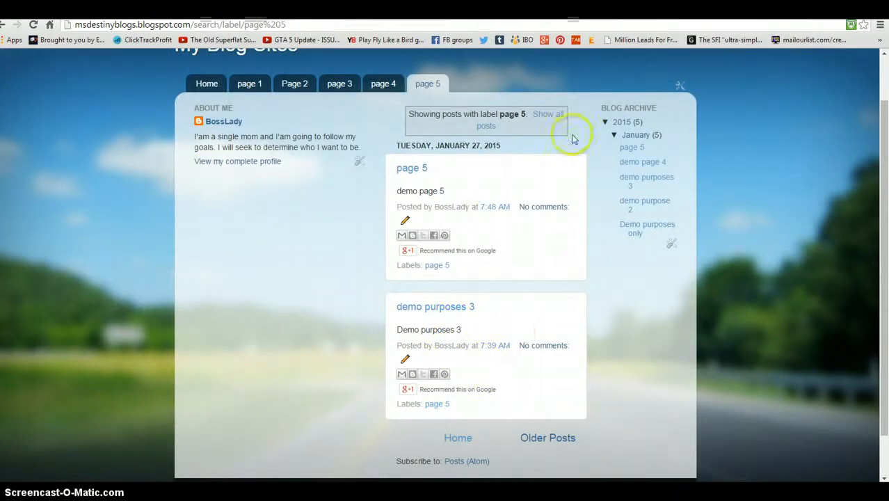